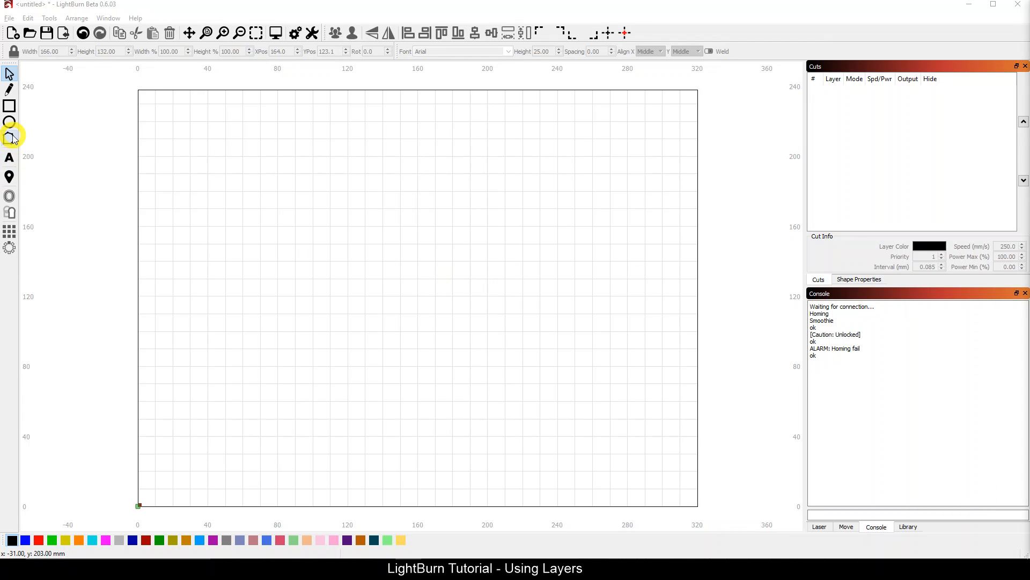
- Draw a circle near the top centre and a wide rectangle in the lower half of the page
left_click(10, 122)
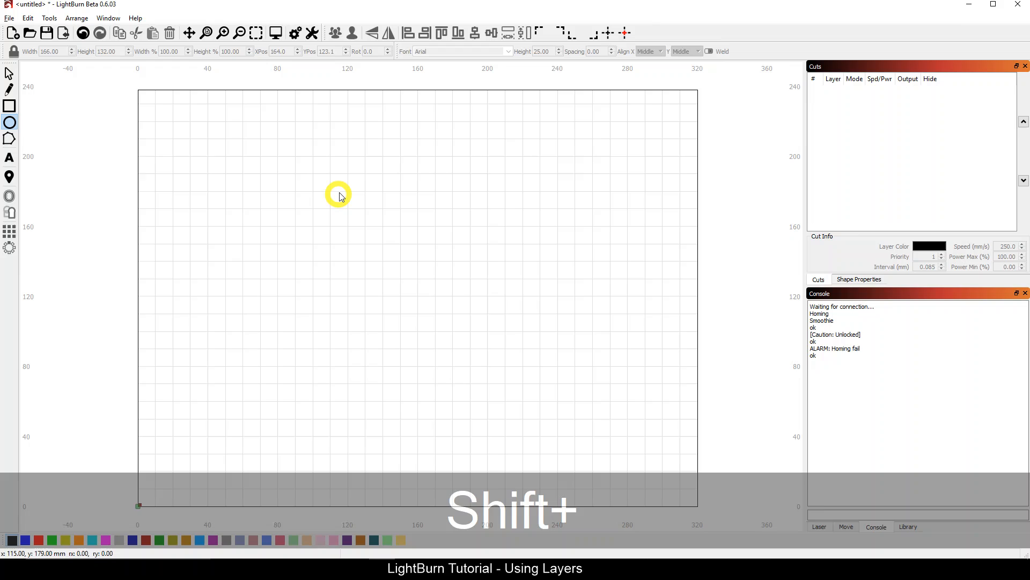
left_click_drag(338, 195, 496, 283)
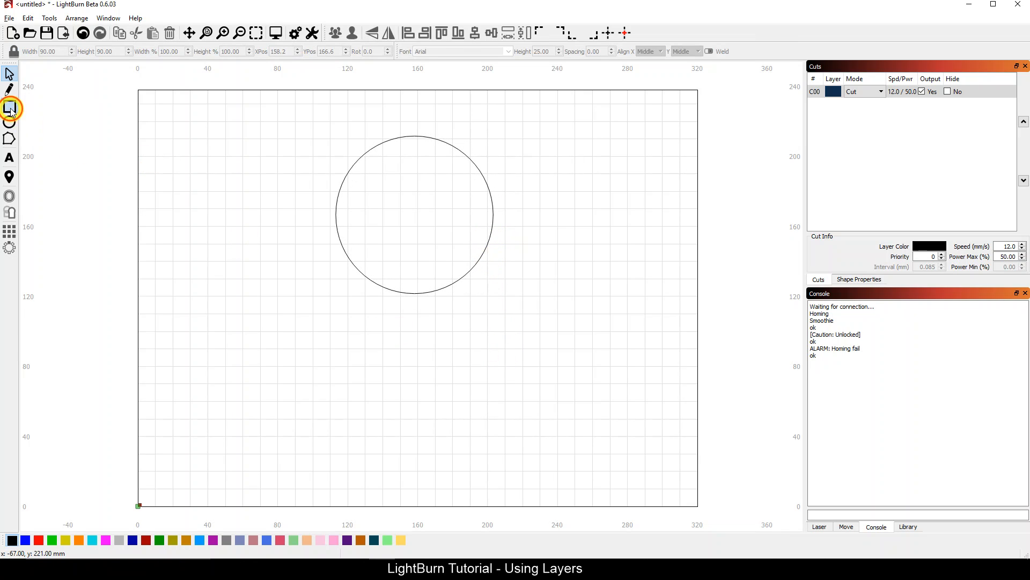
left_click_drag(230, 344, 623, 407)
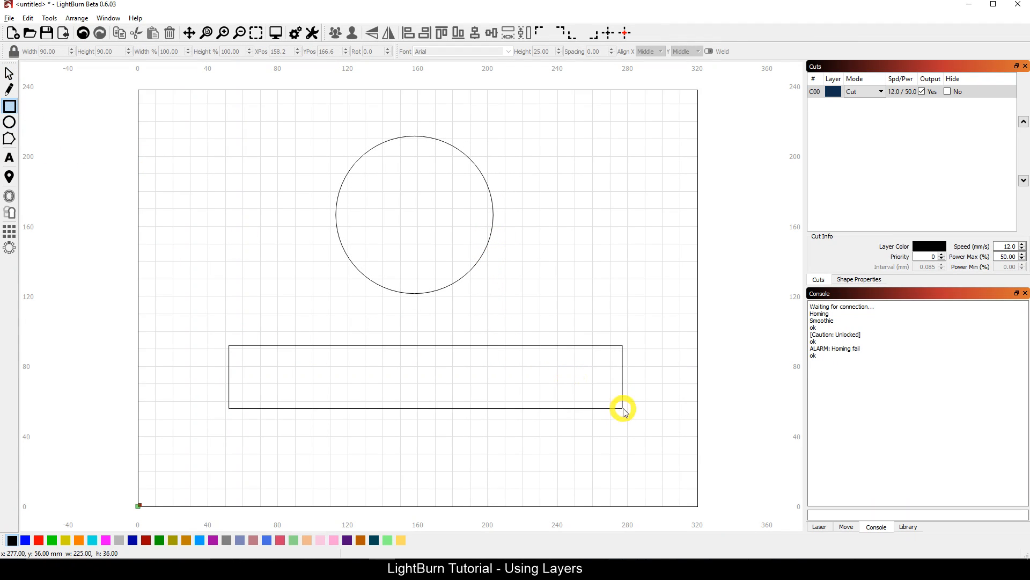
left_click_drag(623, 407, 580, 407)
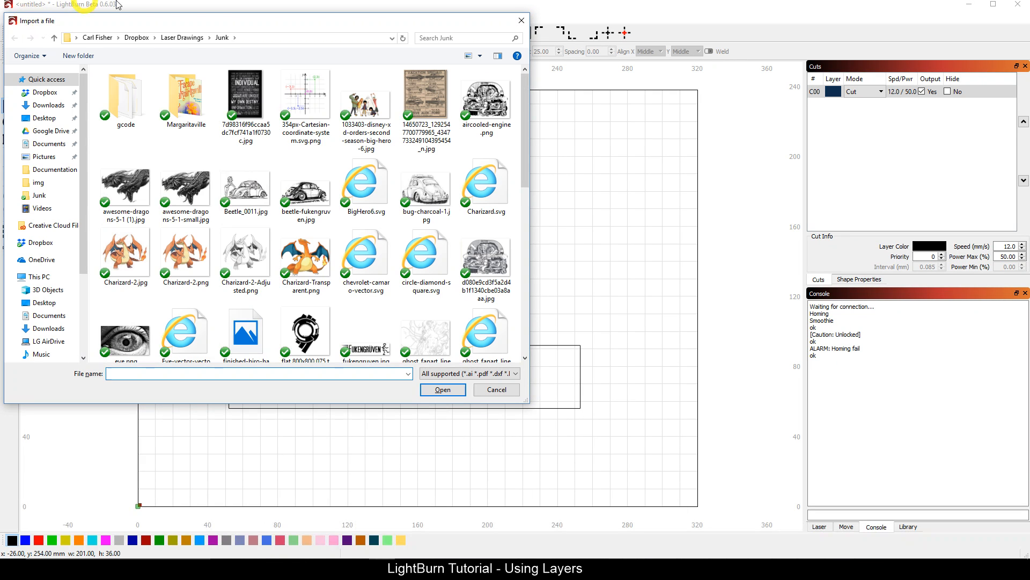
- Import the VW Beetle sketch, move it into the circle and shrink it to fit
left_click(442, 389)
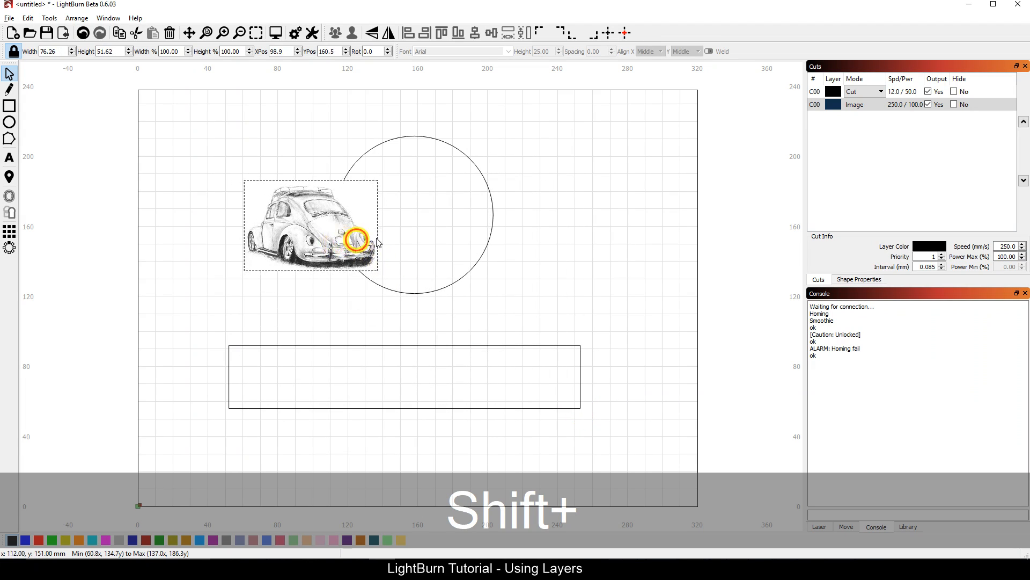
left_click_drag(354, 238, 482, 263)
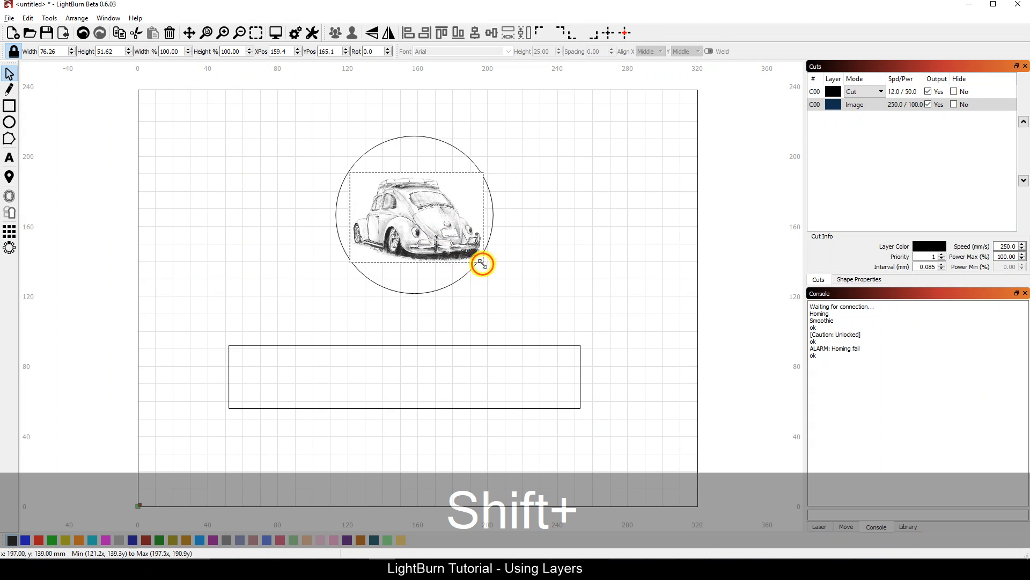
left_click_drag(482, 263, 424, 230)
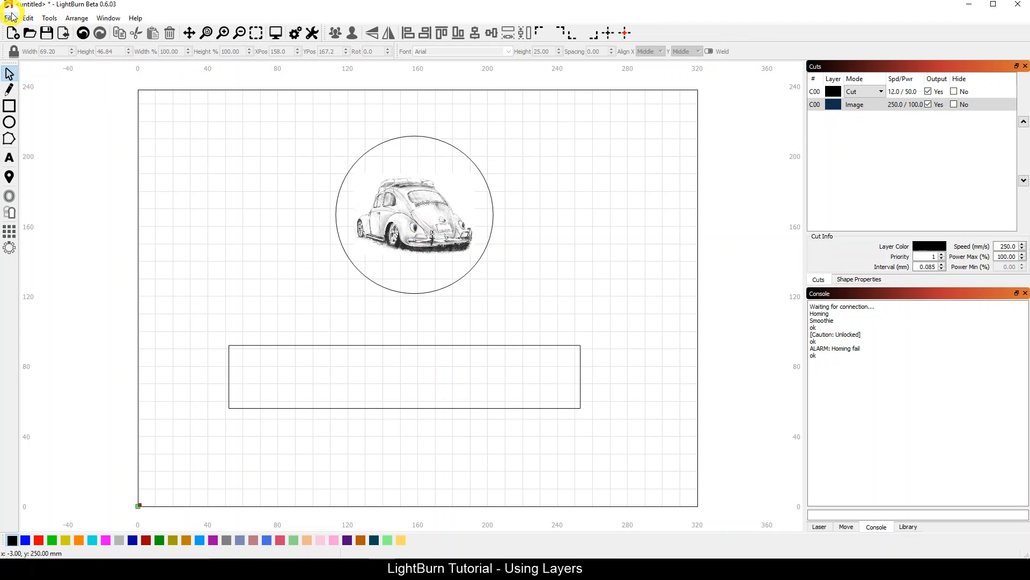
- Import LightBurn_SlimBanner.jpg and shrink the oversized banner to fit inside the rectangle
left_click(12, 18)
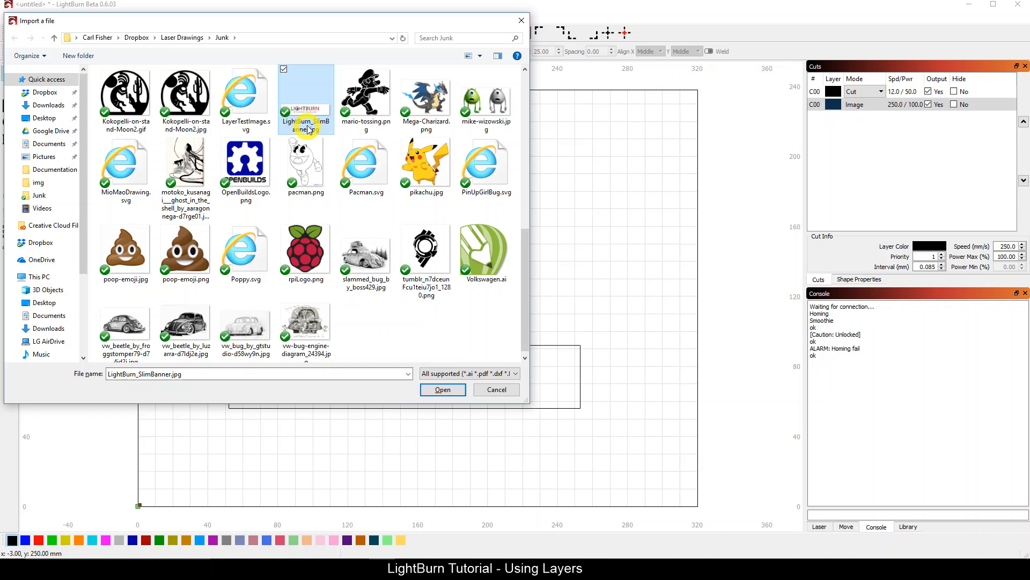
left_click(443, 389)
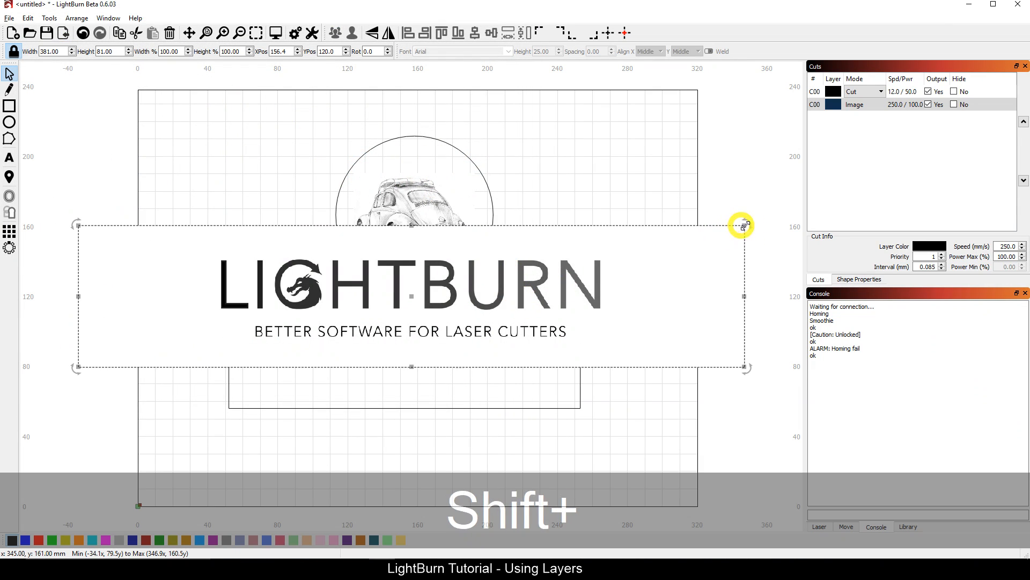
left_click_drag(741, 224, 293, 352)
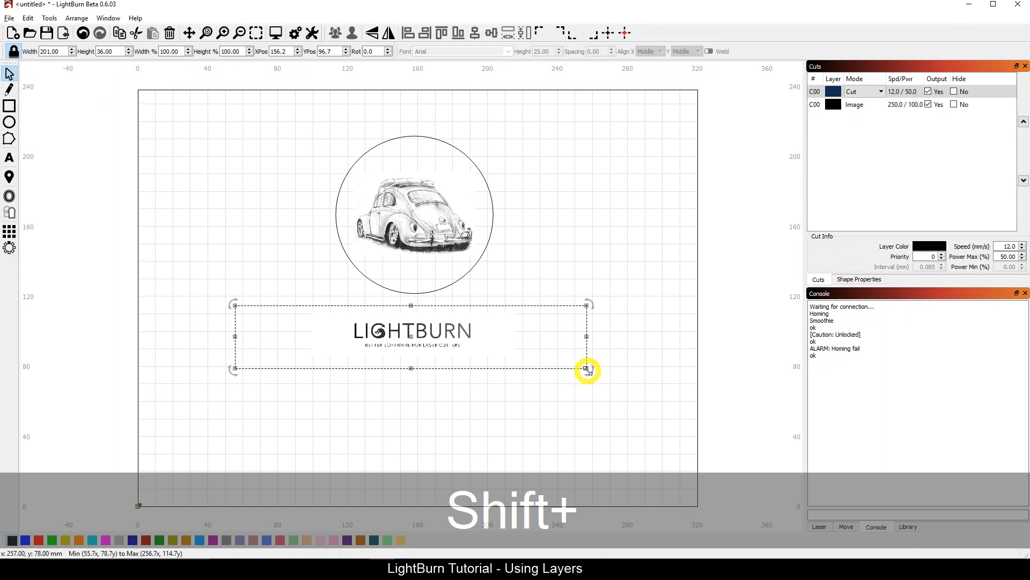
left_click_drag(585, 369, 299, 308)
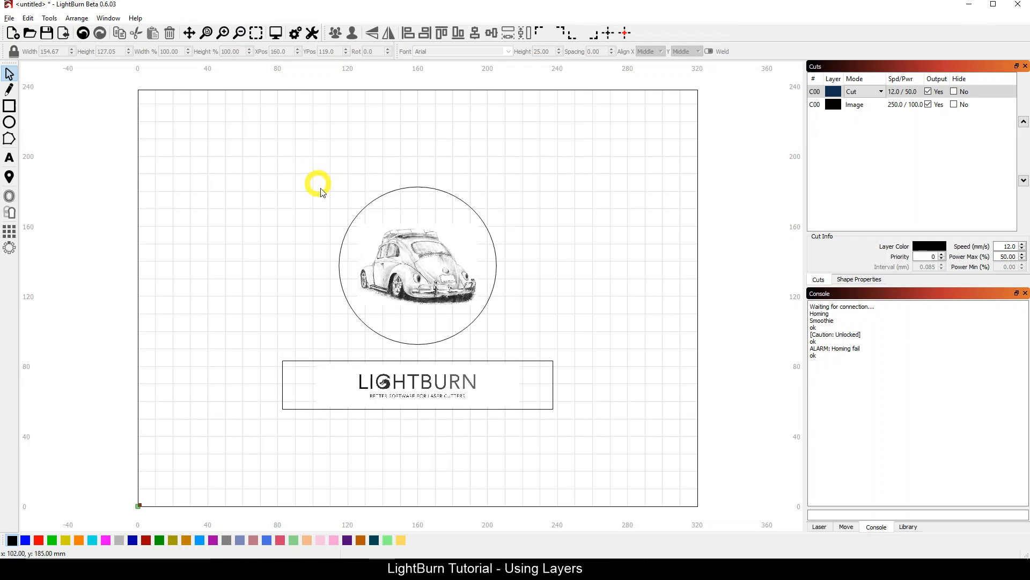
left_click(418, 384)
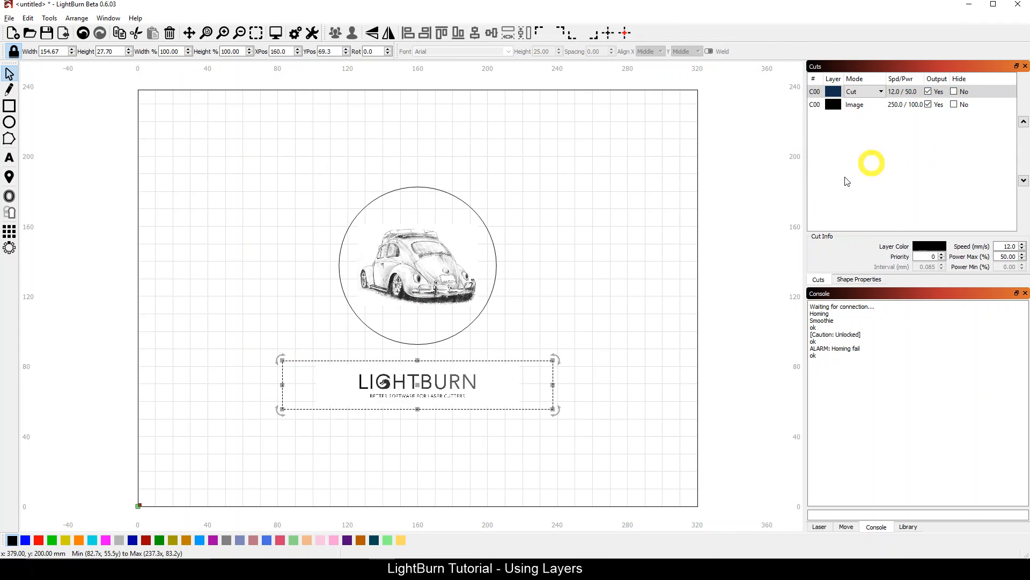
mouse_move(846, 126)
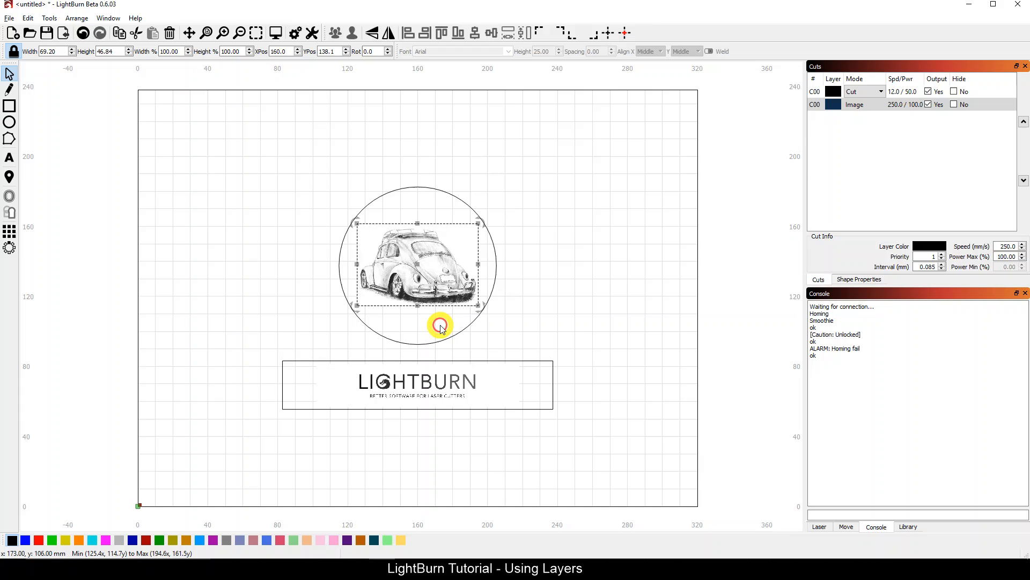
left_click(854, 104)
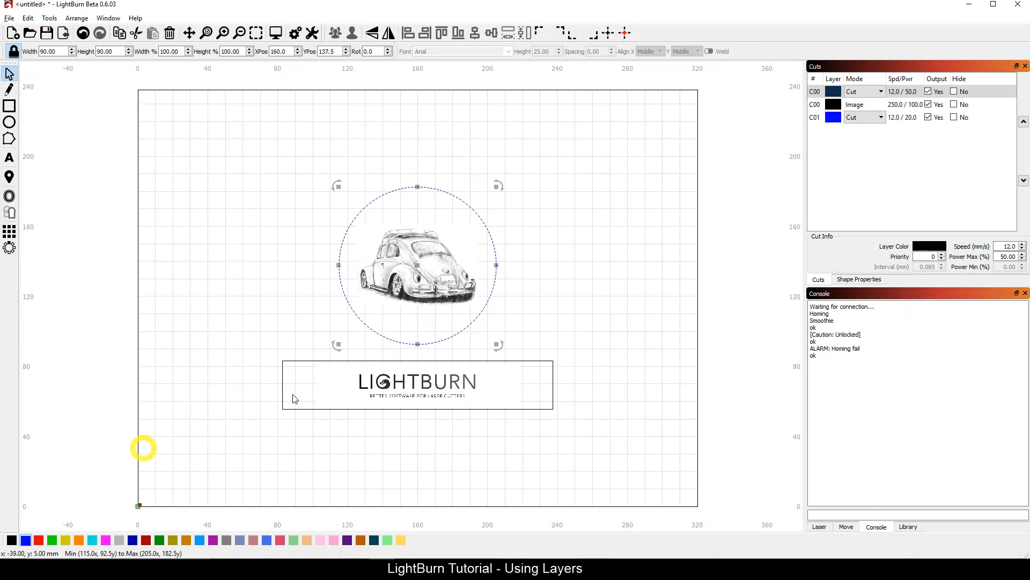
- Review the black and blue cut layers' settings in the Cuts list after recolouring the circle
left_click(833, 117)
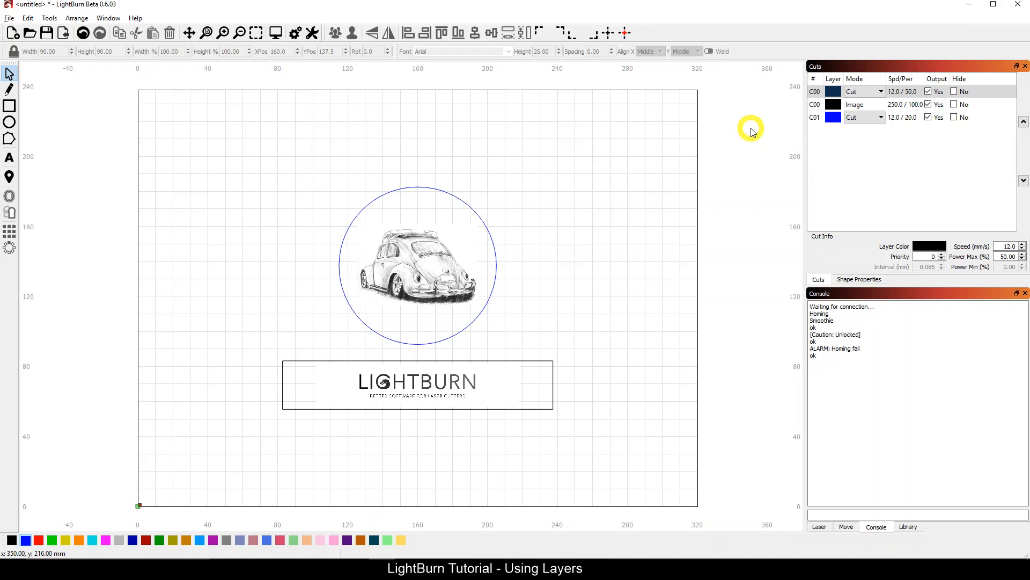
left_click(854, 90)
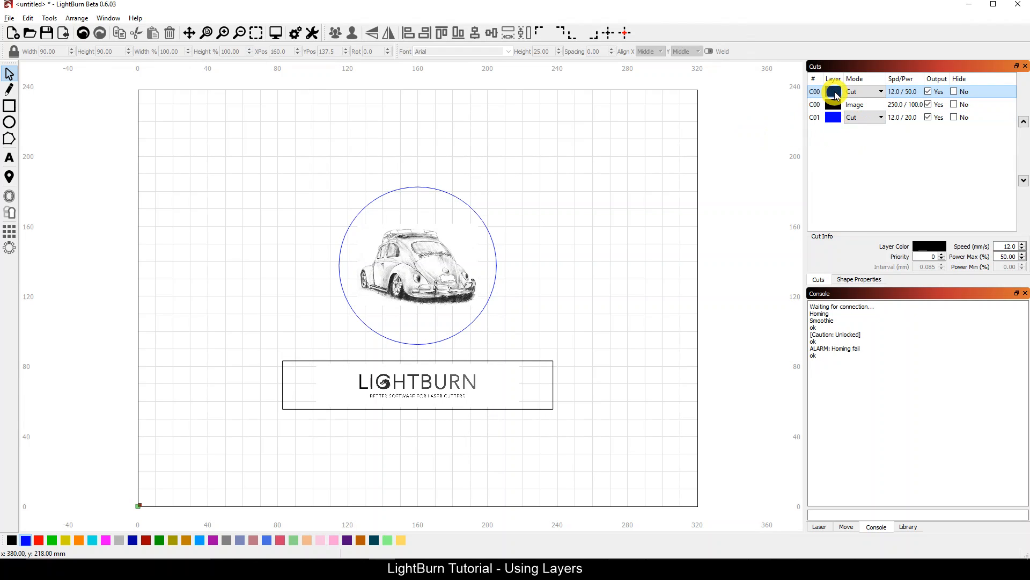
left_click(832, 117)
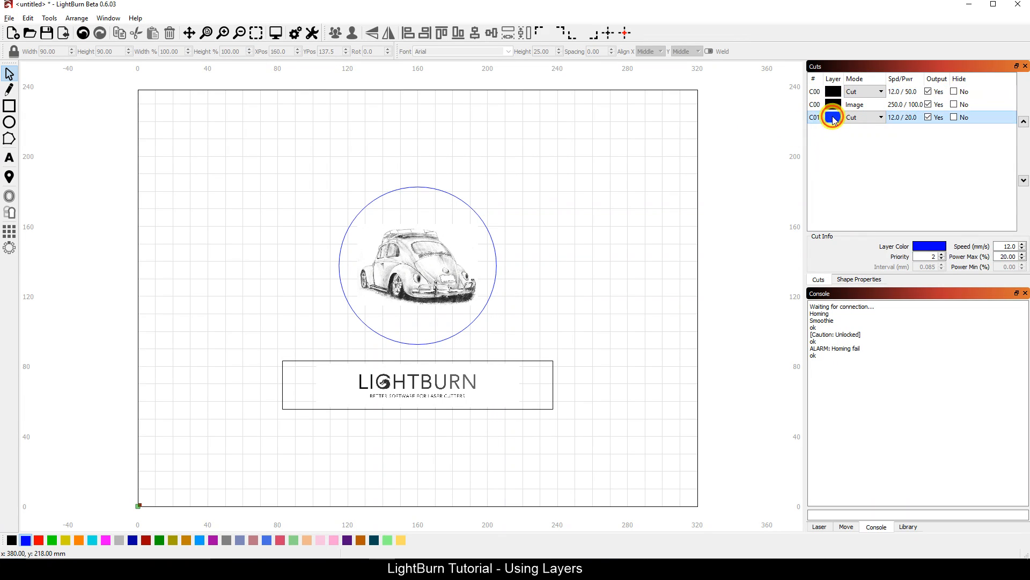
left_click(815, 90)
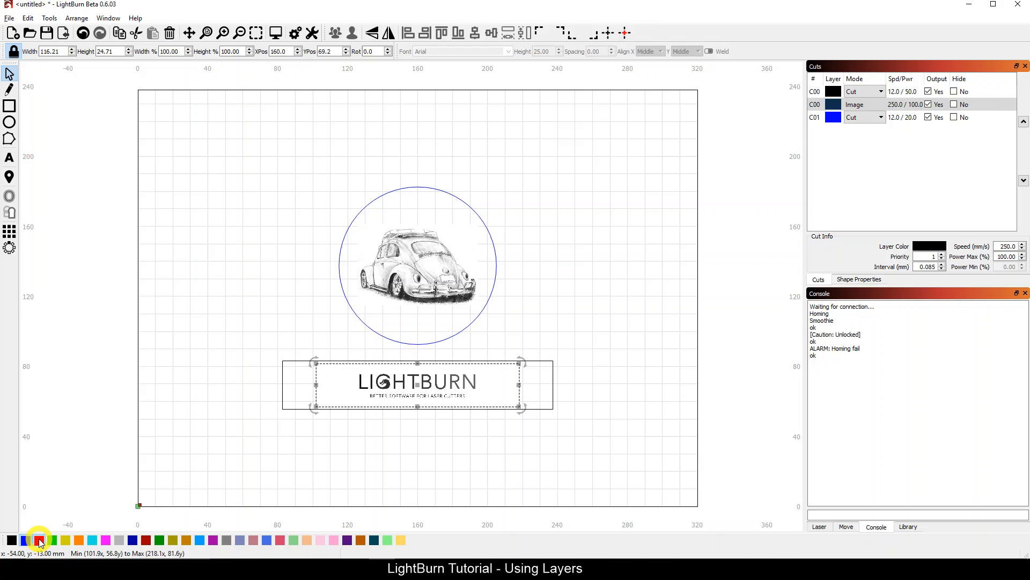
- Move the banner onto a red image layer and check the remaining layer entries
left_click(38, 539)
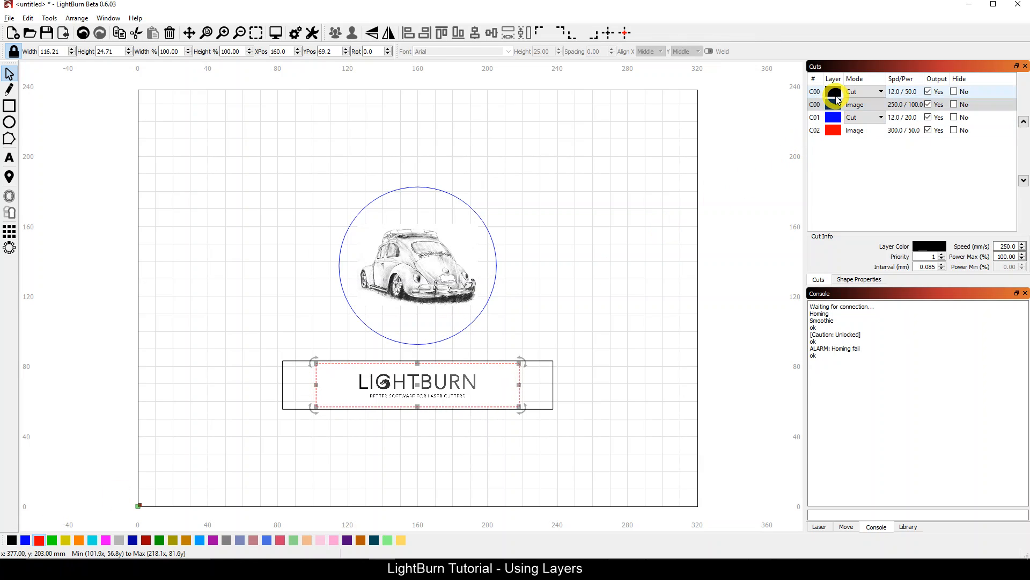
left_click(854, 104)
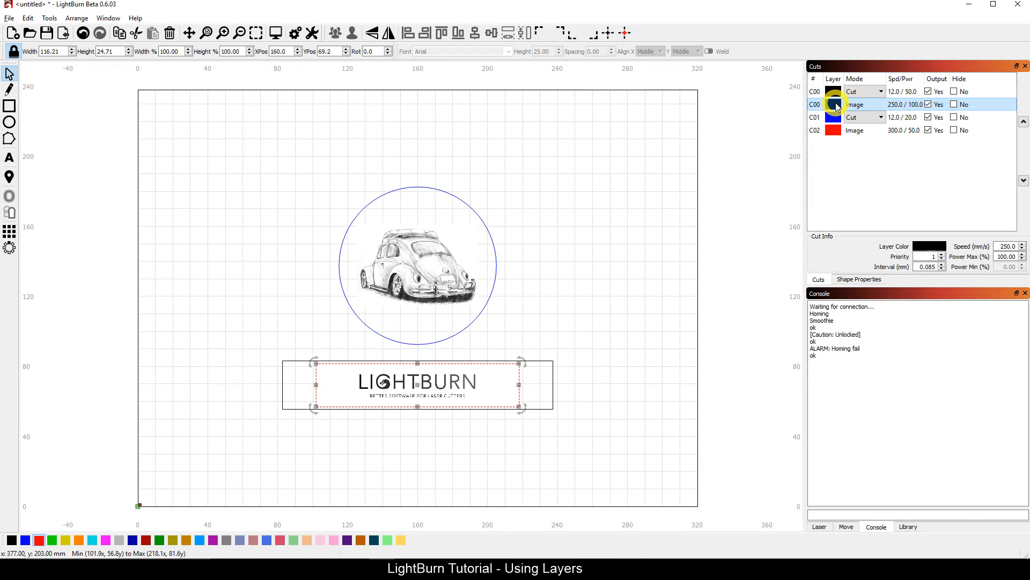
left_click(814, 117)
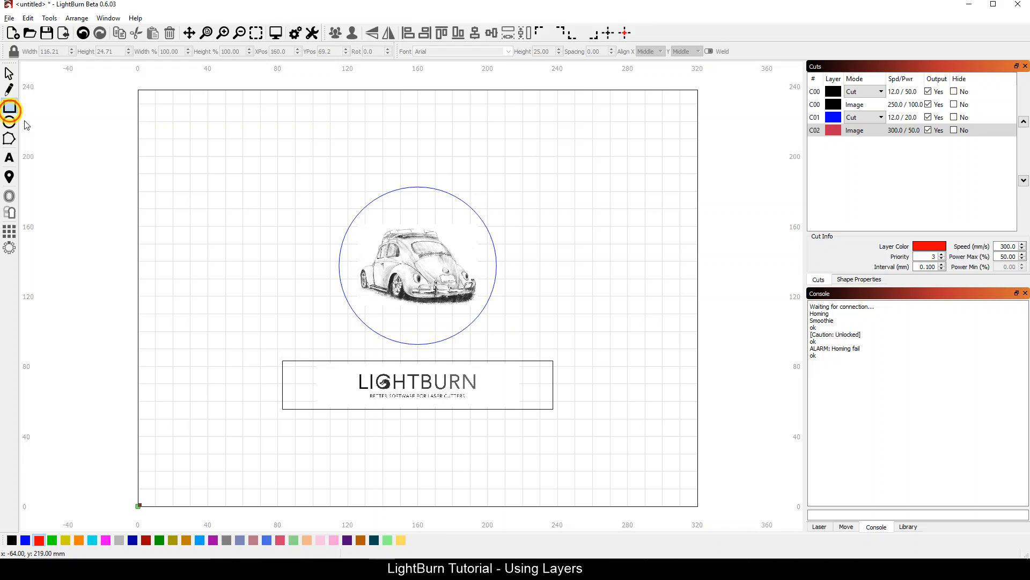
- Draw a large red rectangle framing the Beetle circle and the logo below it
left_click(10, 105)
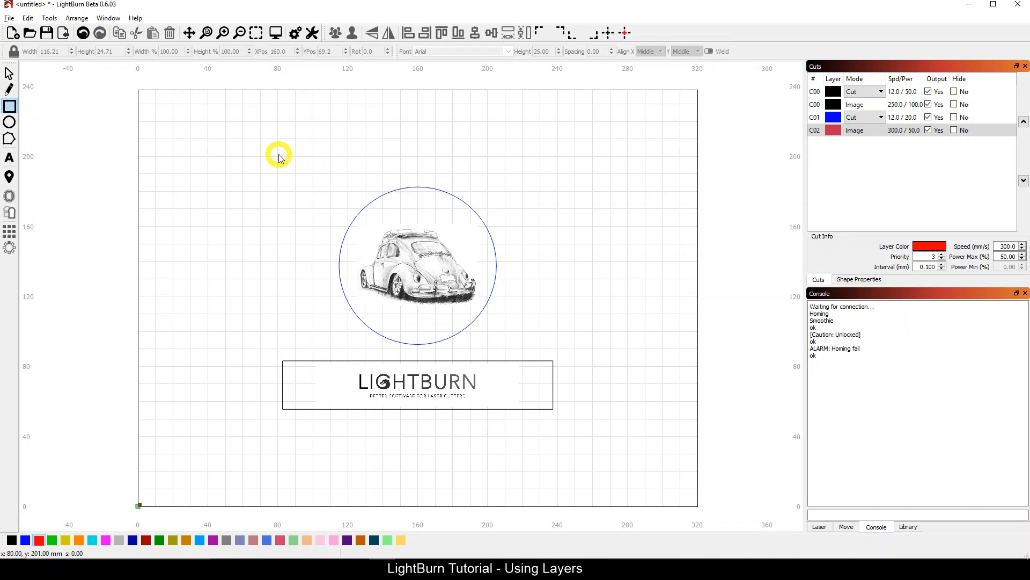
left_click_drag(277, 155, 585, 449)
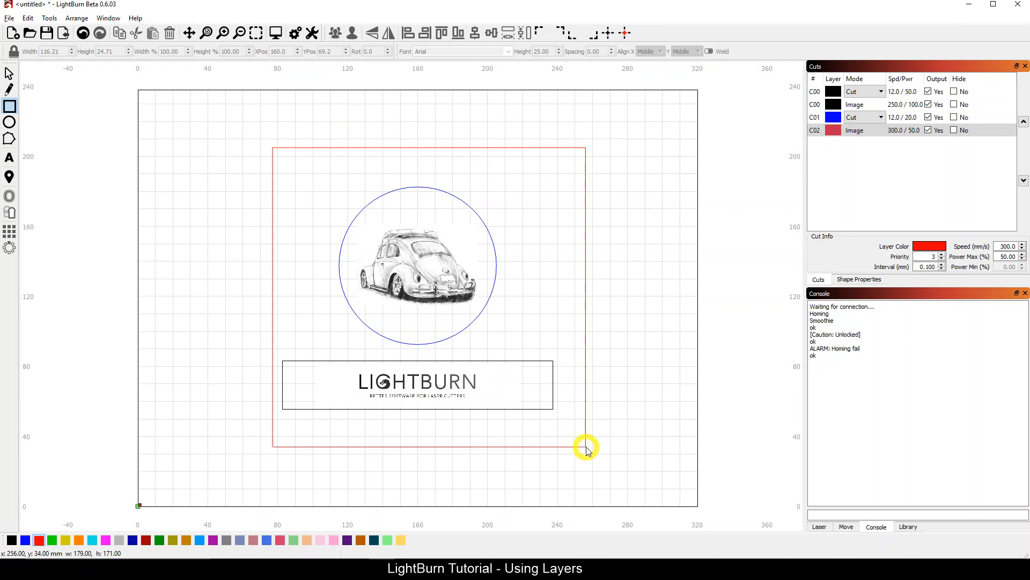
left_click_drag(585, 447, 564, 440)
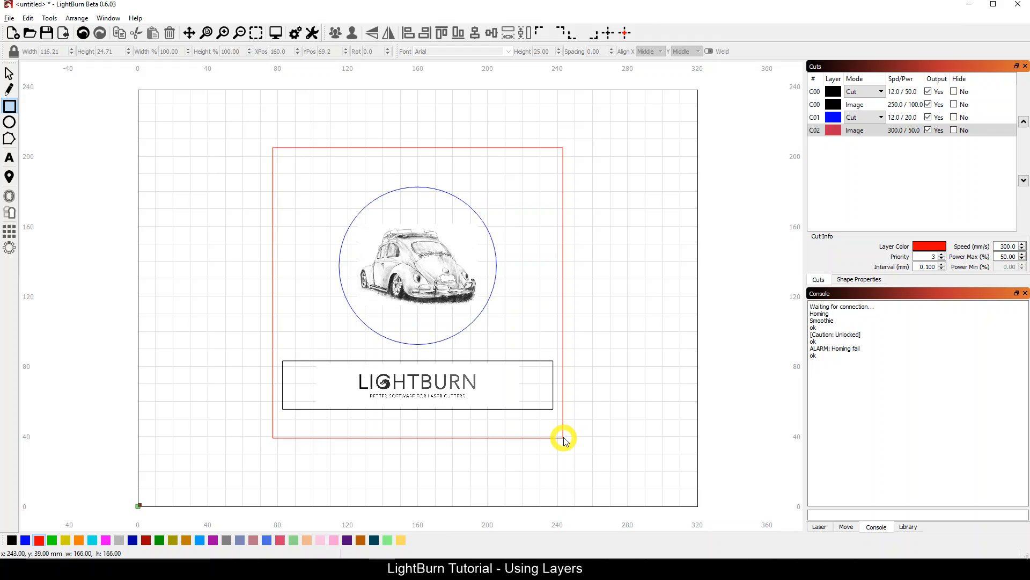
left_click_drag(563, 436, 559, 425)
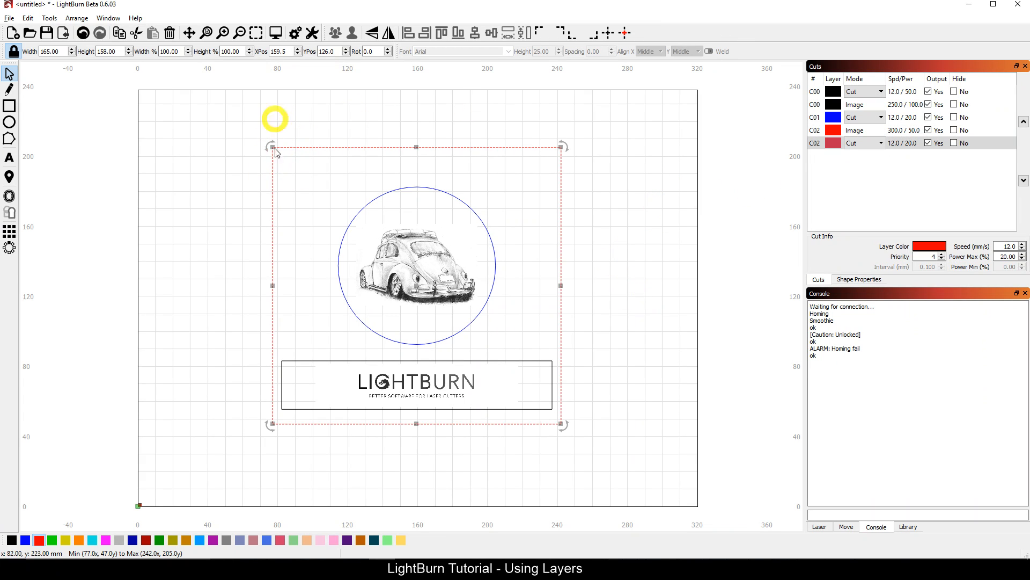
- Move the framing rectangle onto the green cut layer C03 and switch its Output off
left_click(833, 142)
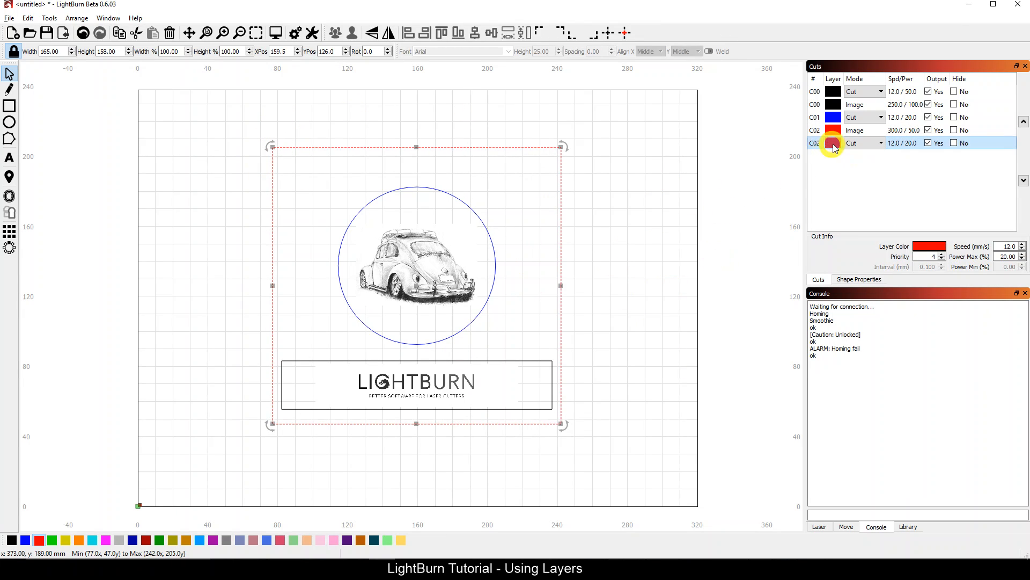
left_click(51, 539)
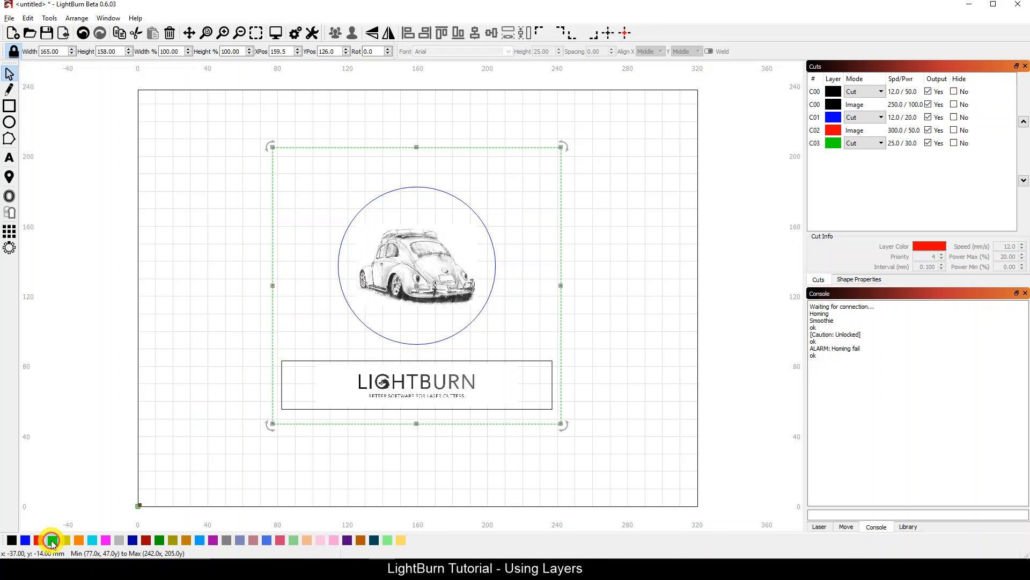
left_click(928, 143)
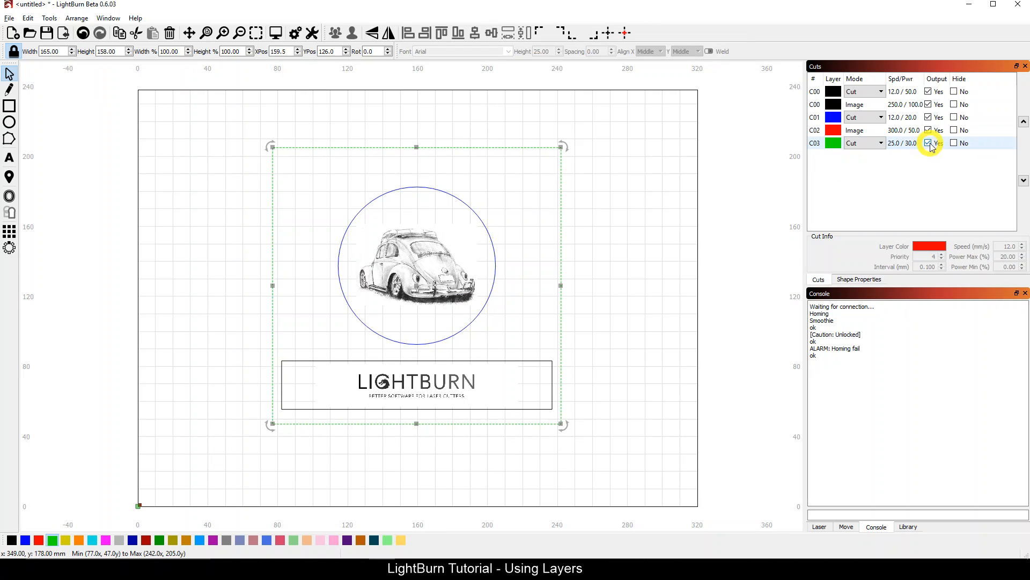
left_click(928, 143)
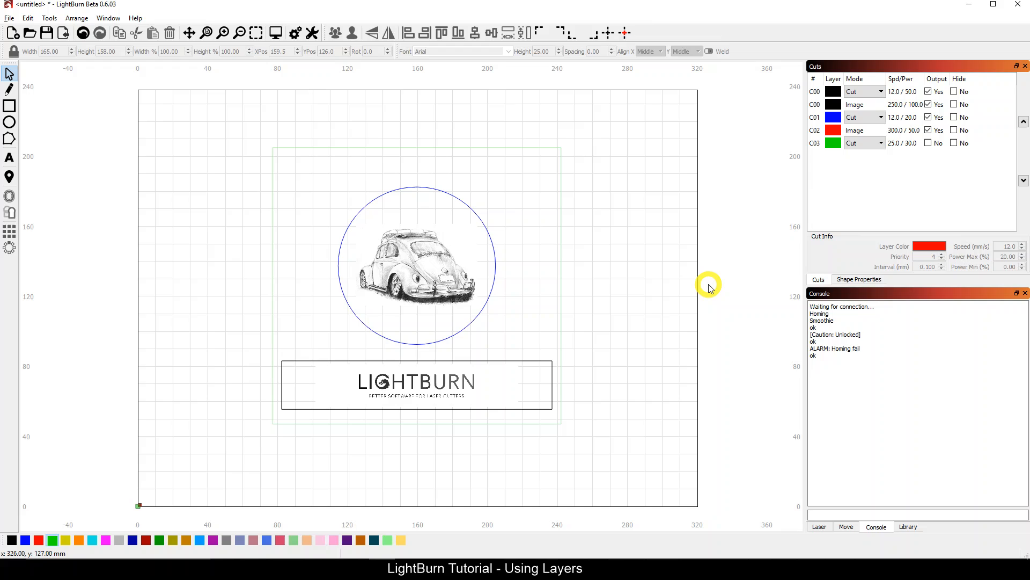
mouse_move(393, 181)
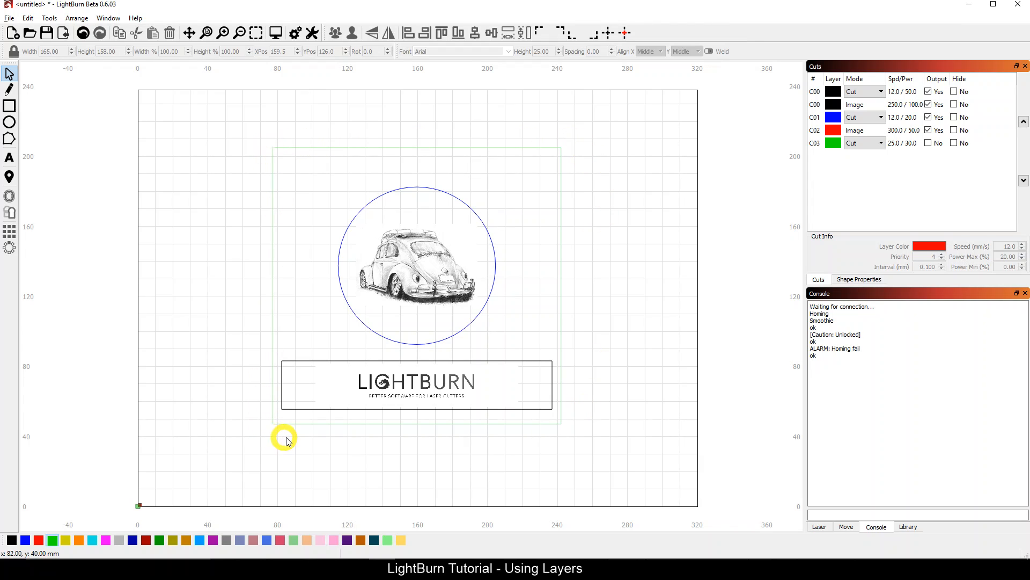
left_click(928, 143)
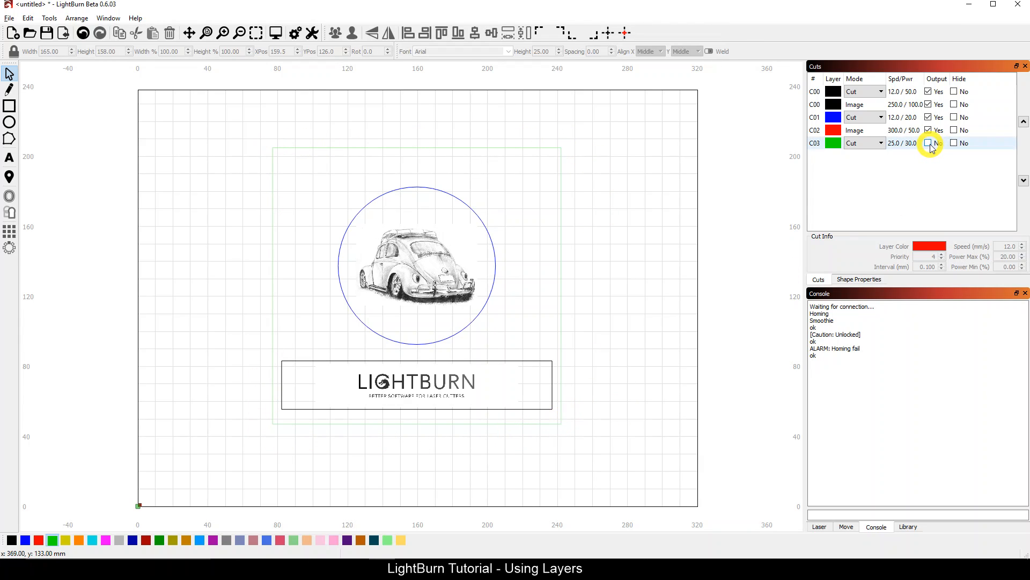
mouse_move(930, 144)
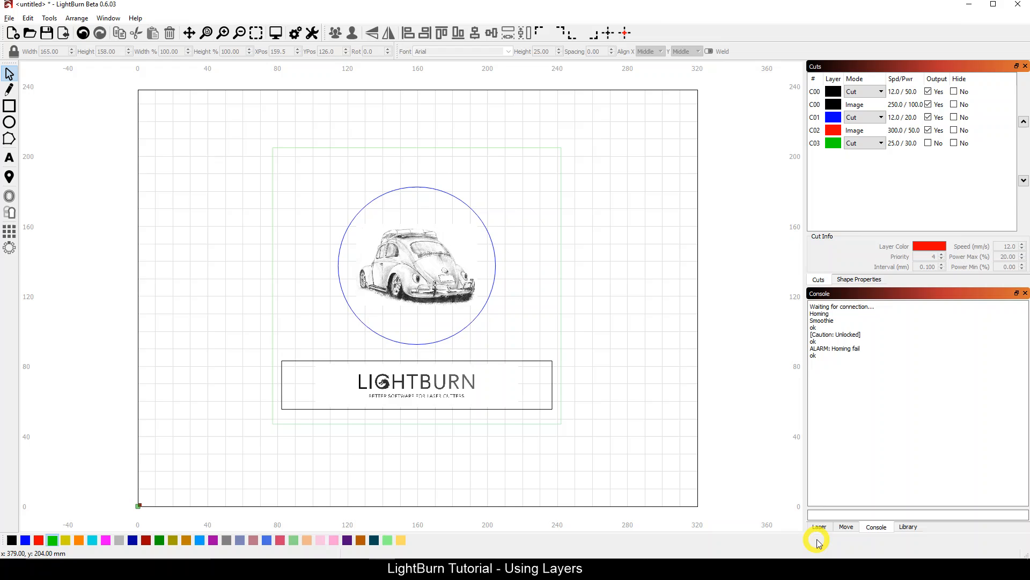
- Show the Laser controls, keep the green layer's output off and select the black cut layer
left_click(818, 526)
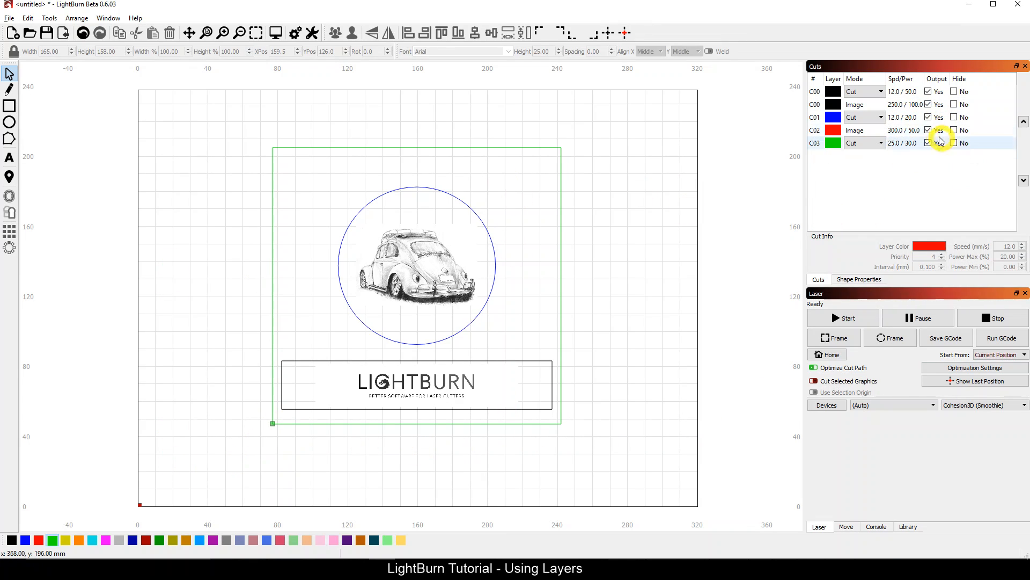
left_click(928, 143)
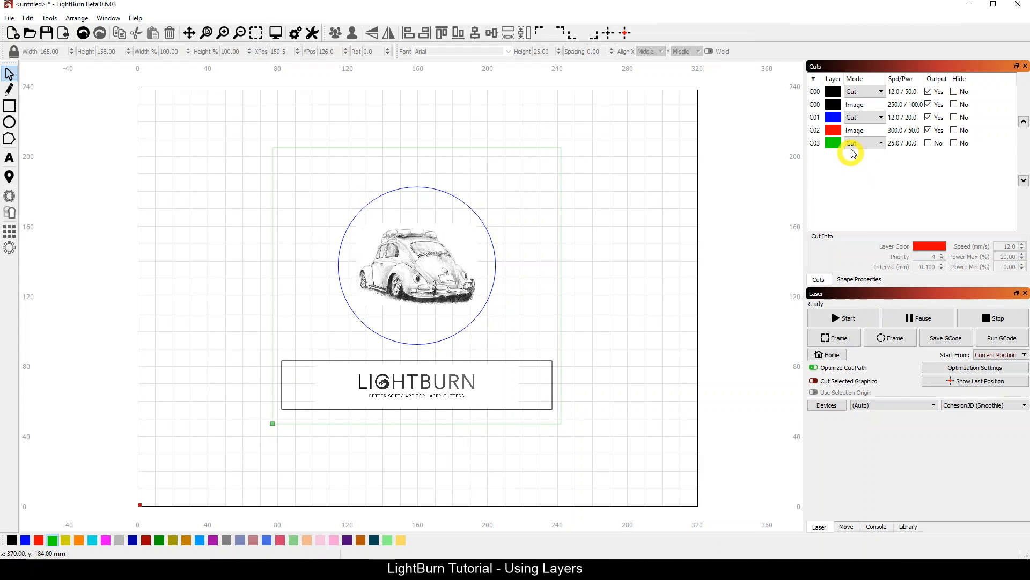
mouse_move(854, 152)
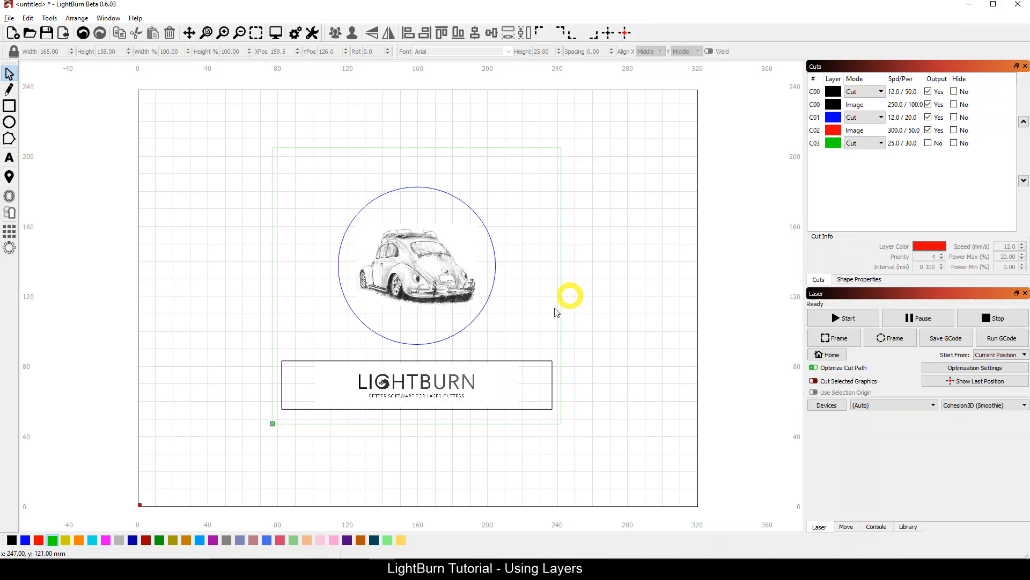
mouse_move(539, 351)
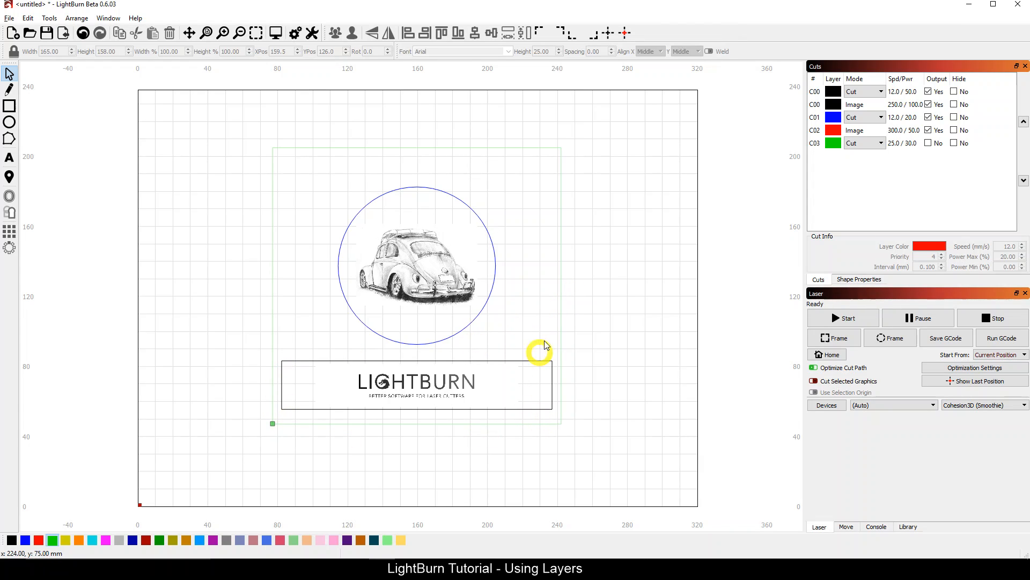
mouse_move(916, 157)
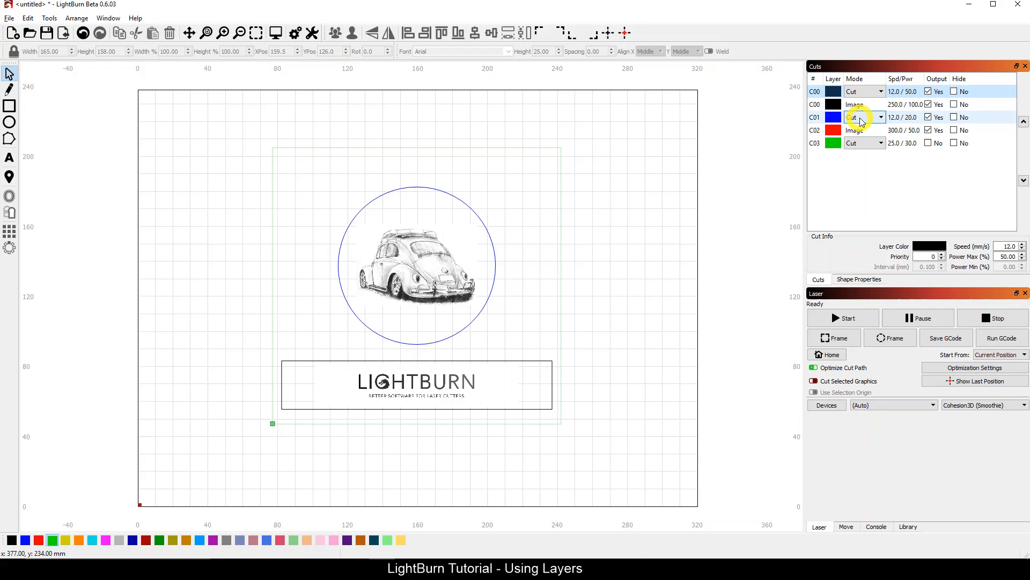
left_click(850, 92)
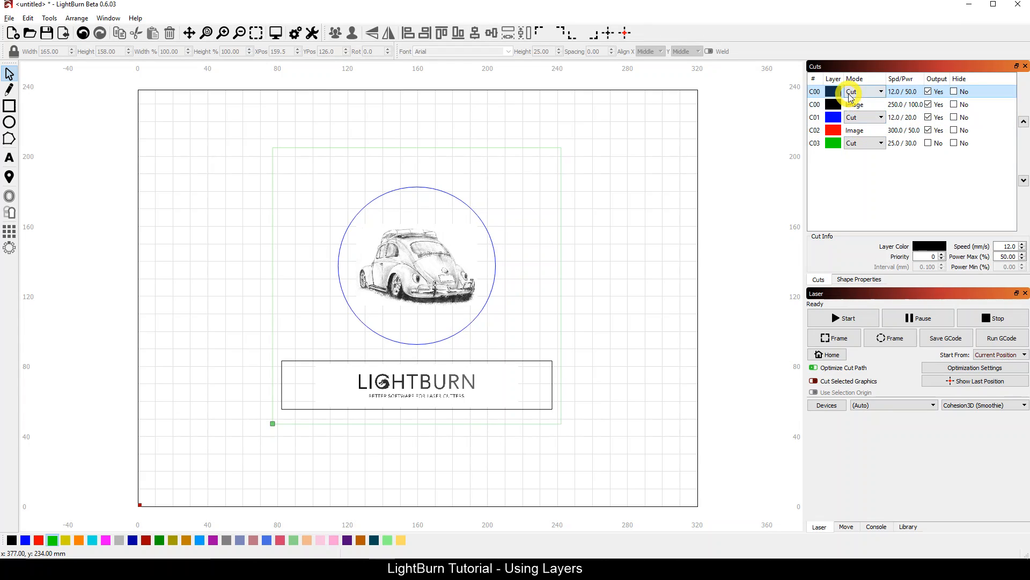
mouse_move(833, 91)
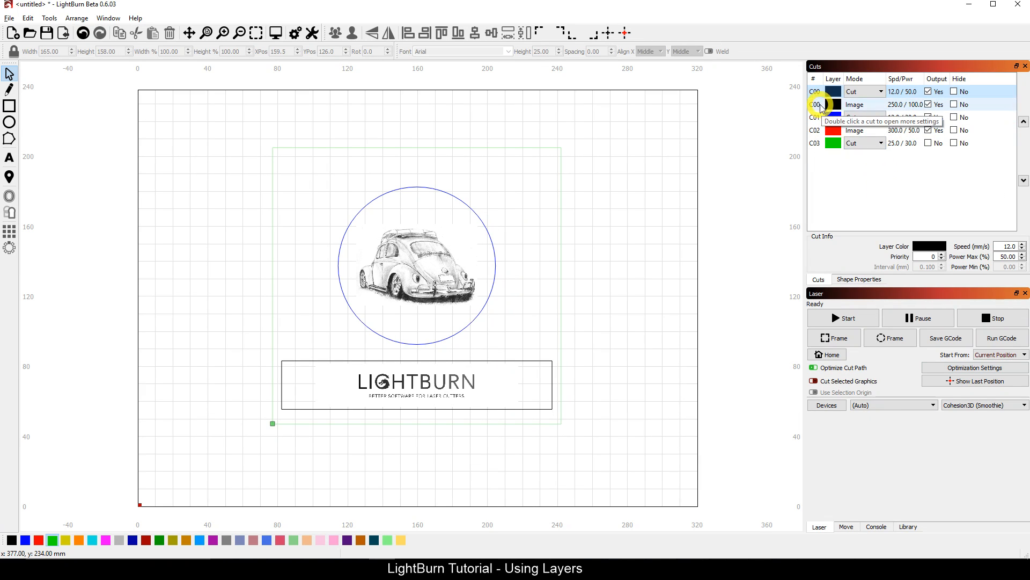
- Reorder the Cuts list so both image layers sit above the three cut layers
left_click(818, 104)
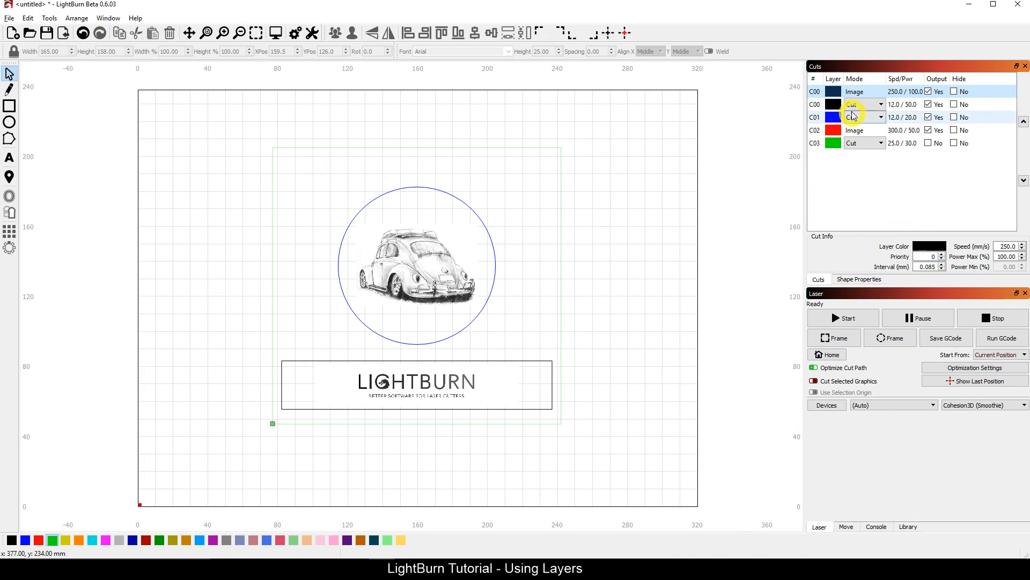
left_click(815, 129)
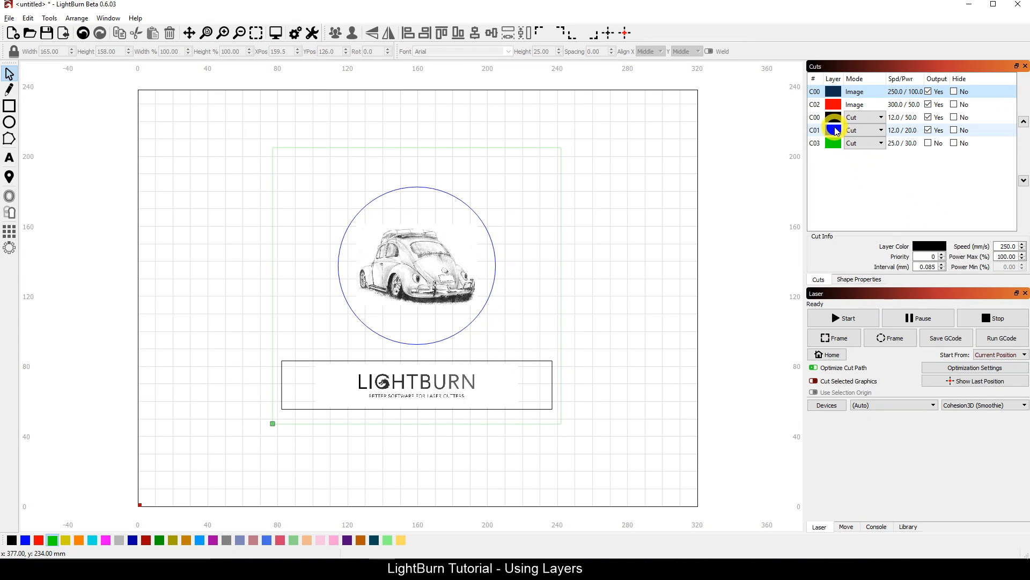
left_click(833, 129)
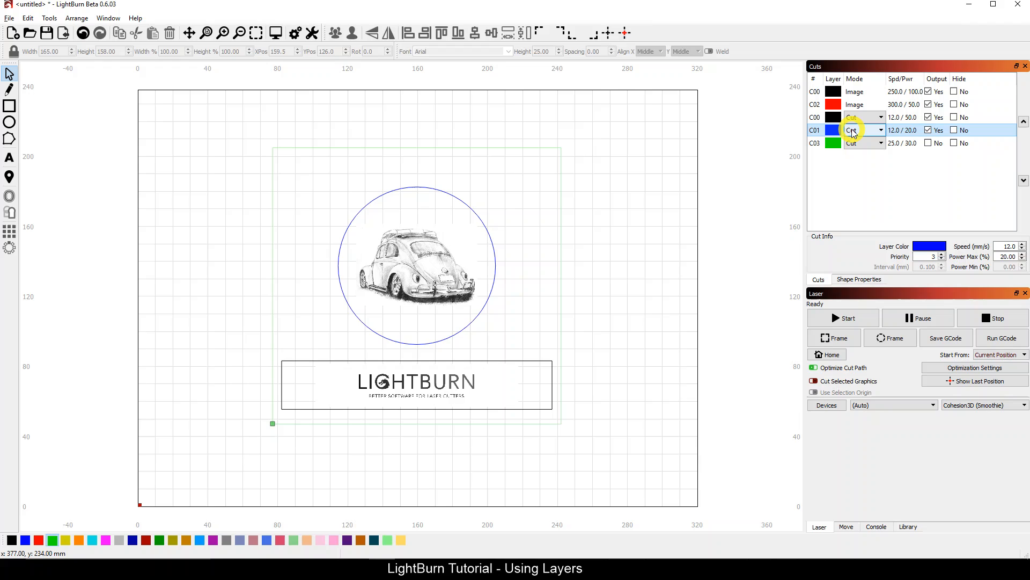
mouse_move(854, 129)
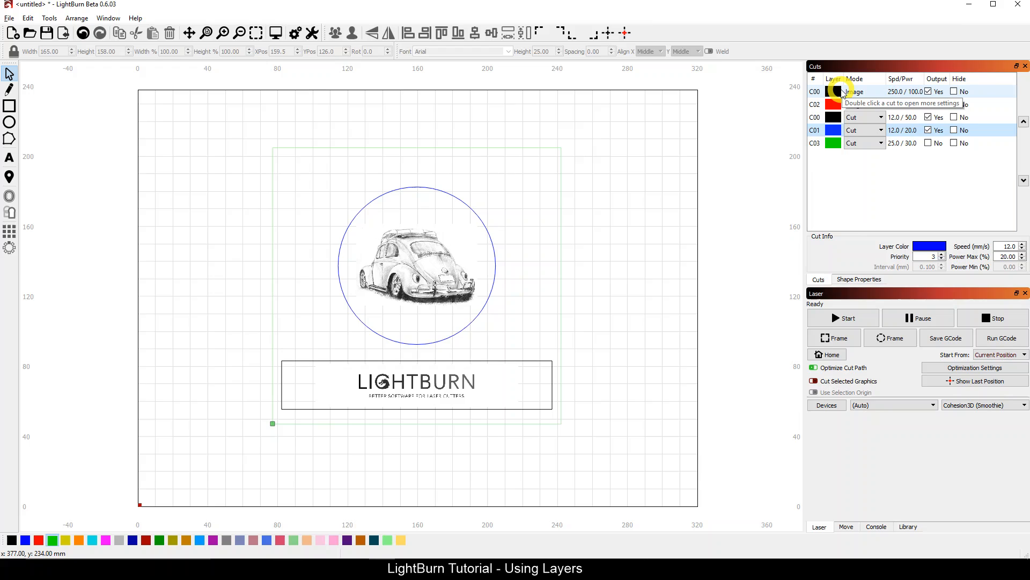
- Assign the Acrylic Deep Engrave library preset (300/85) to the black image layer
left_click(908, 526)
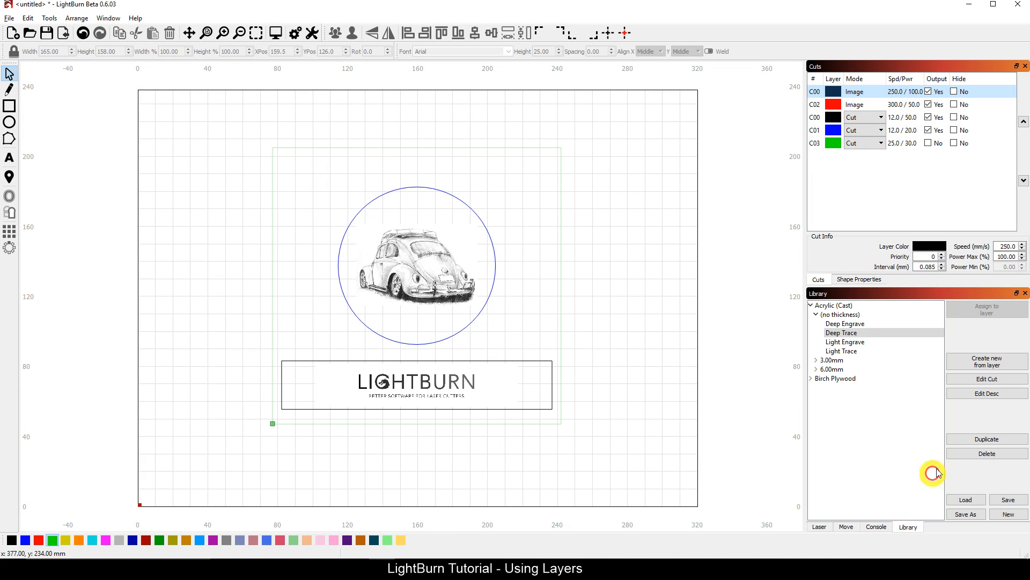
left_click(835, 378)
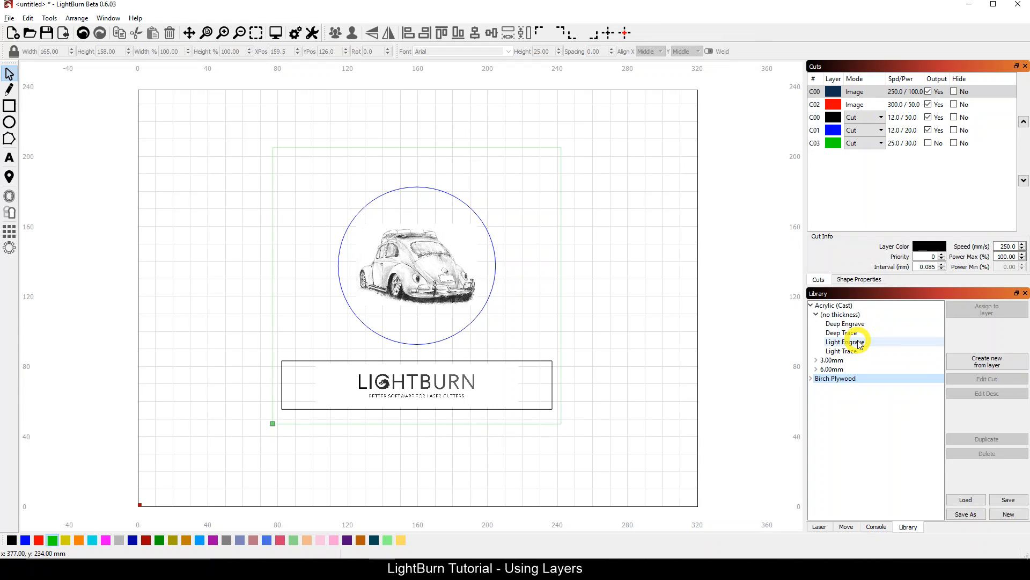
left_click(846, 323)
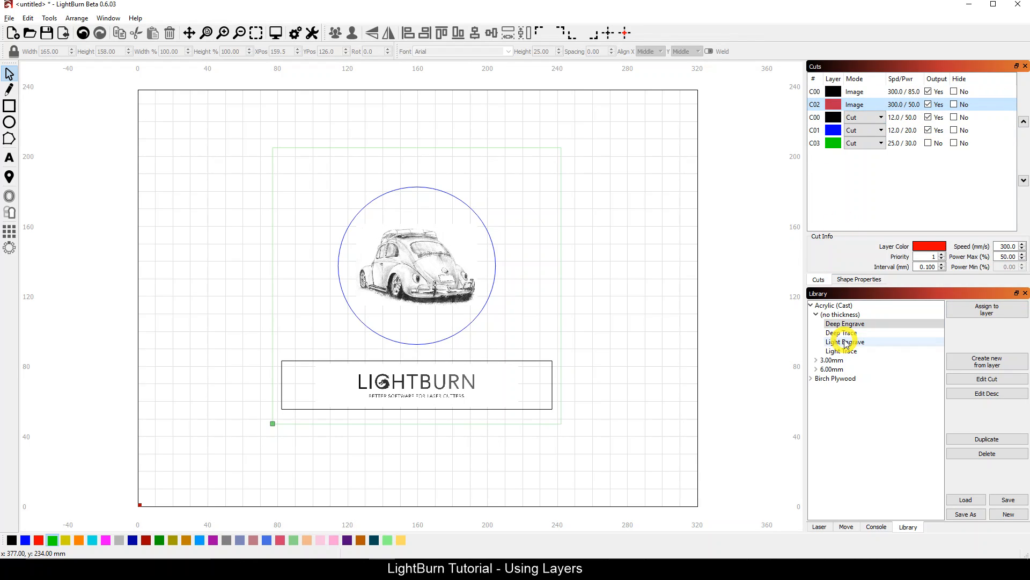
left_click(987, 309)
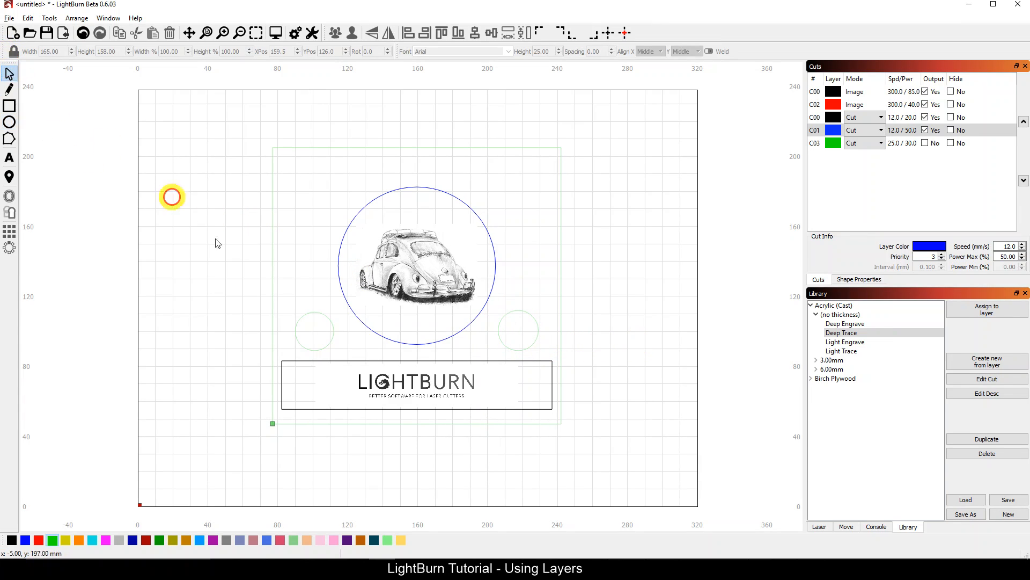
left_click(512, 331)
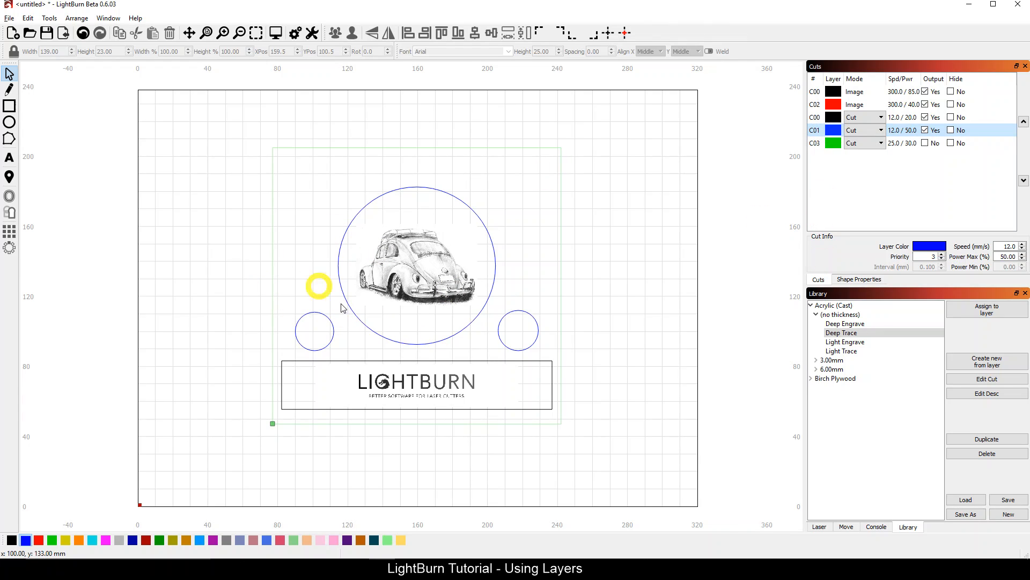
left_click_drag(319, 286, 315, 331)
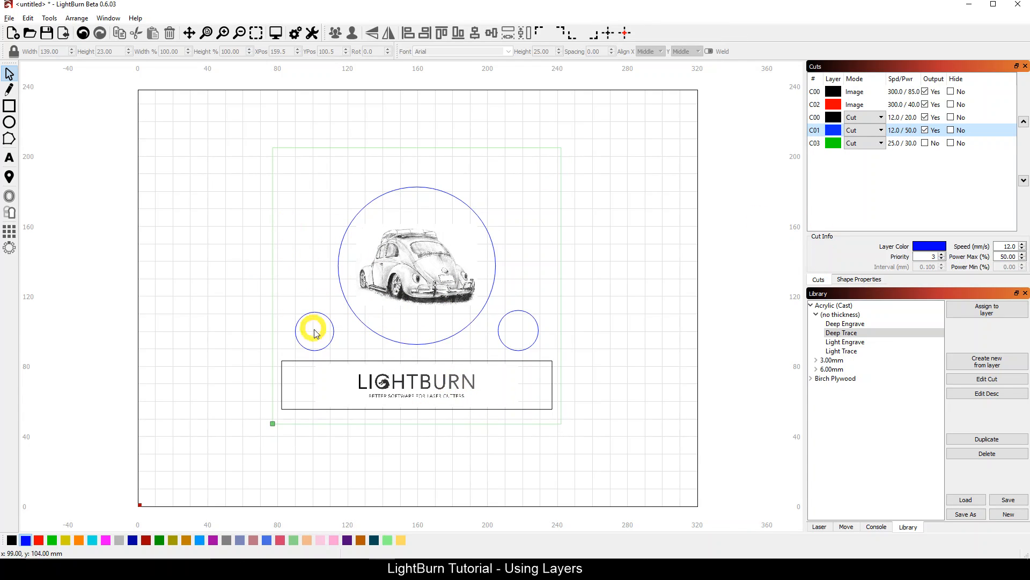
mouse_move(485, 278)
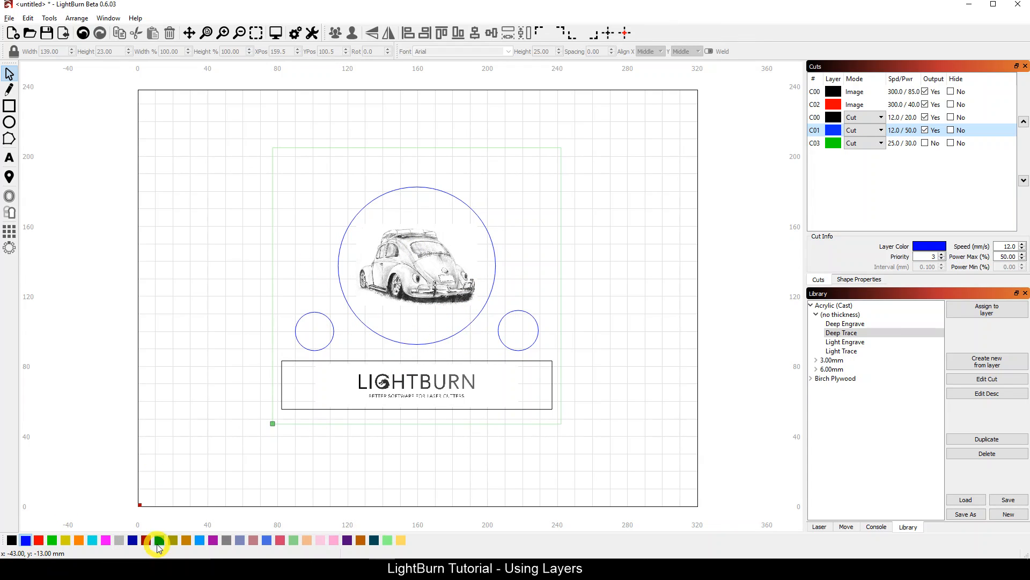
mouse_move(259, 468)
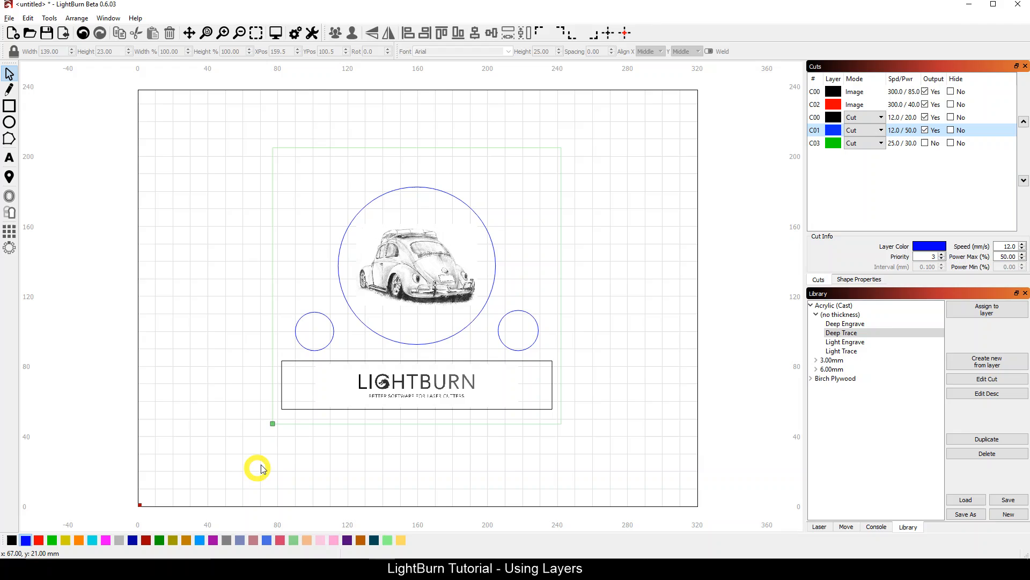
mouse_move(641, 146)
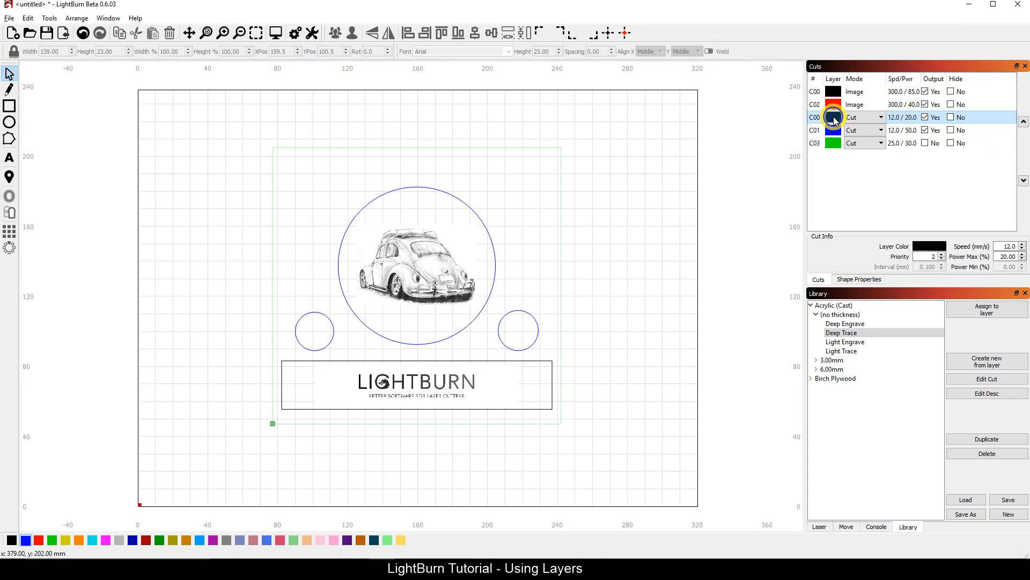
left_click(815, 130)
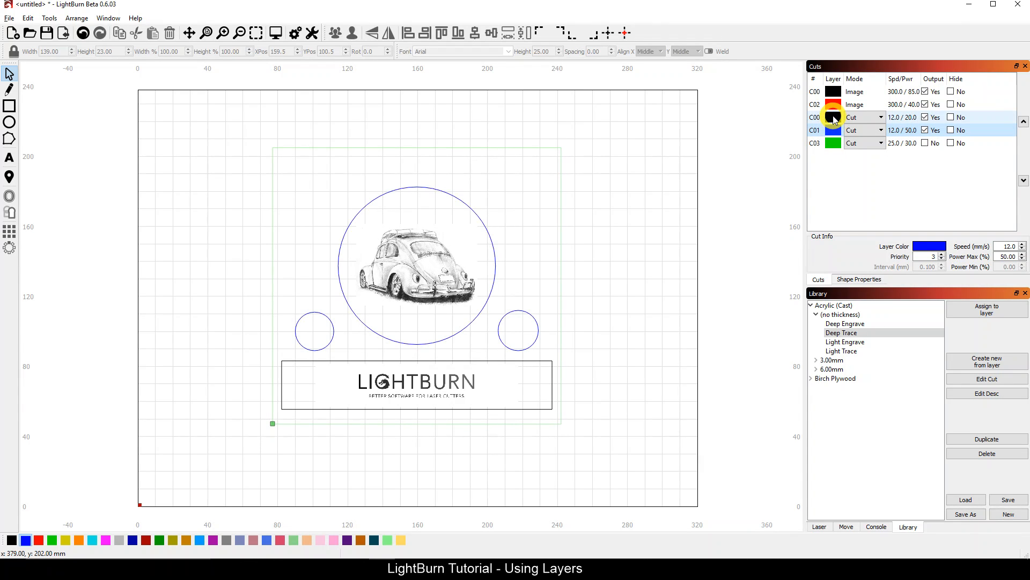
left_click(831, 117)
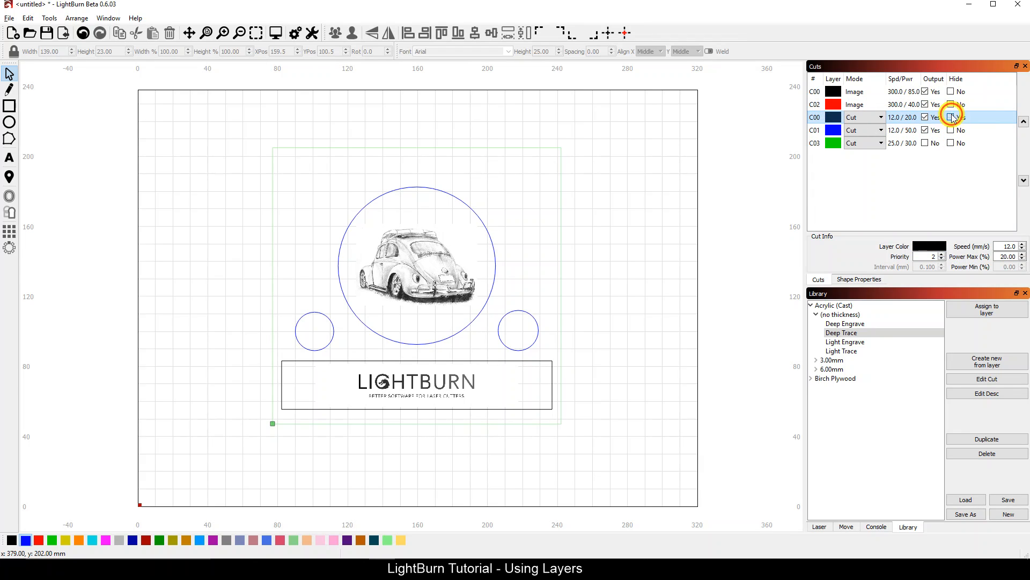
left_click(951, 117)
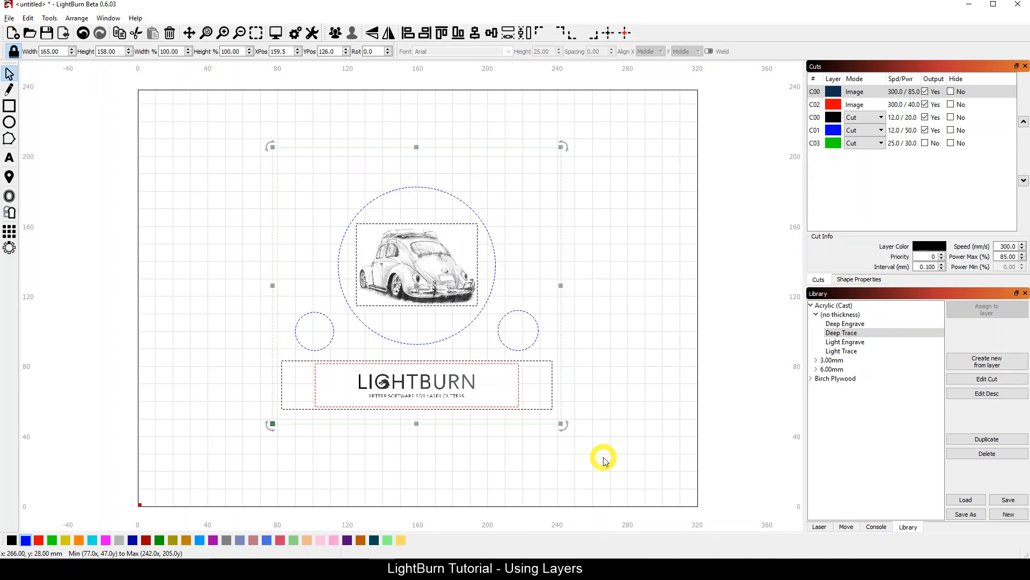
- Start a new project, discarding the unsaved changes to the old design
left_click(9, 18)
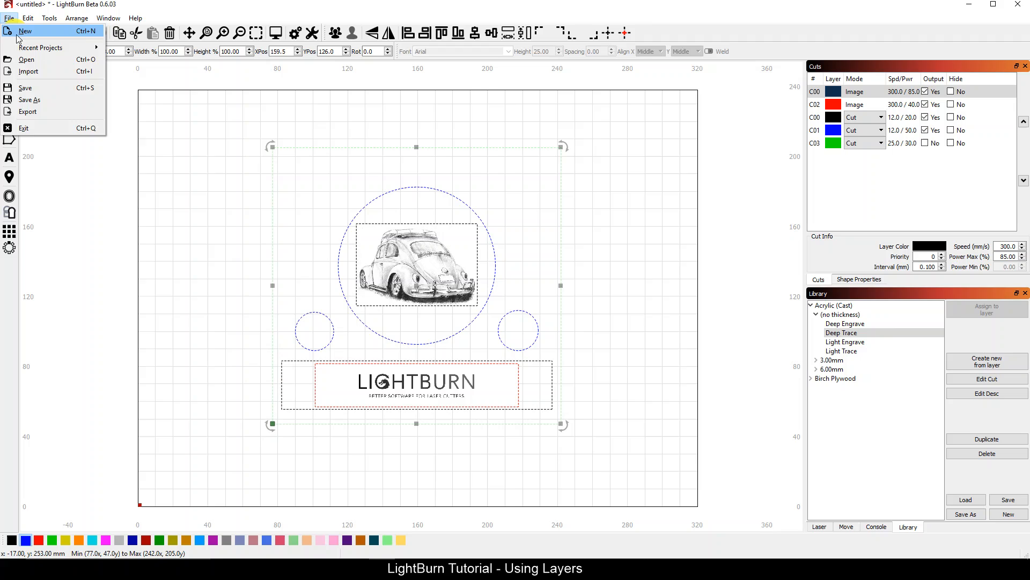
left_click(25, 31)
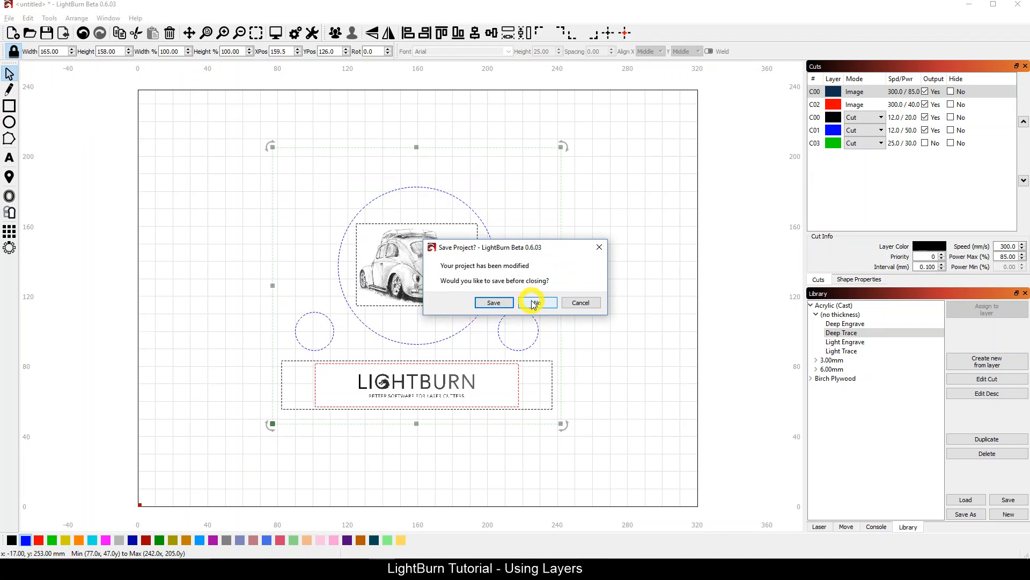
left_click(536, 302)
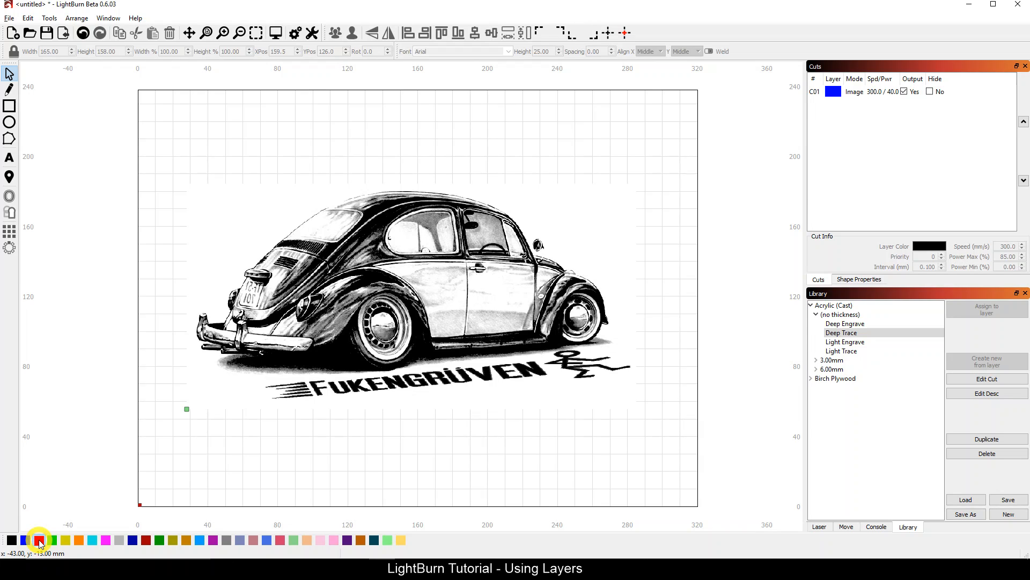
- Select the imported Beetle image and move it onto the red image layer
left_click(408, 283)
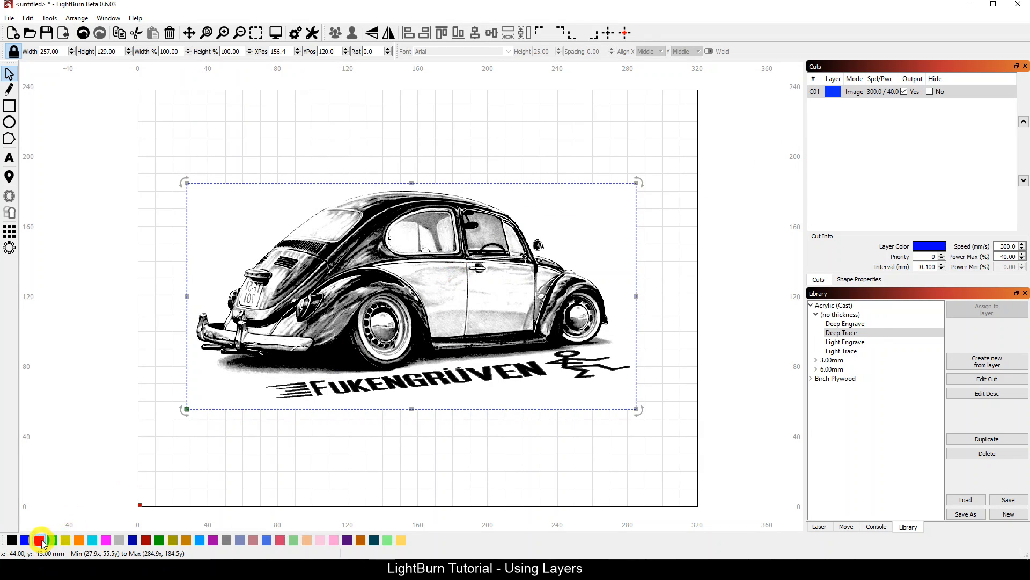
left_click(38, 540)
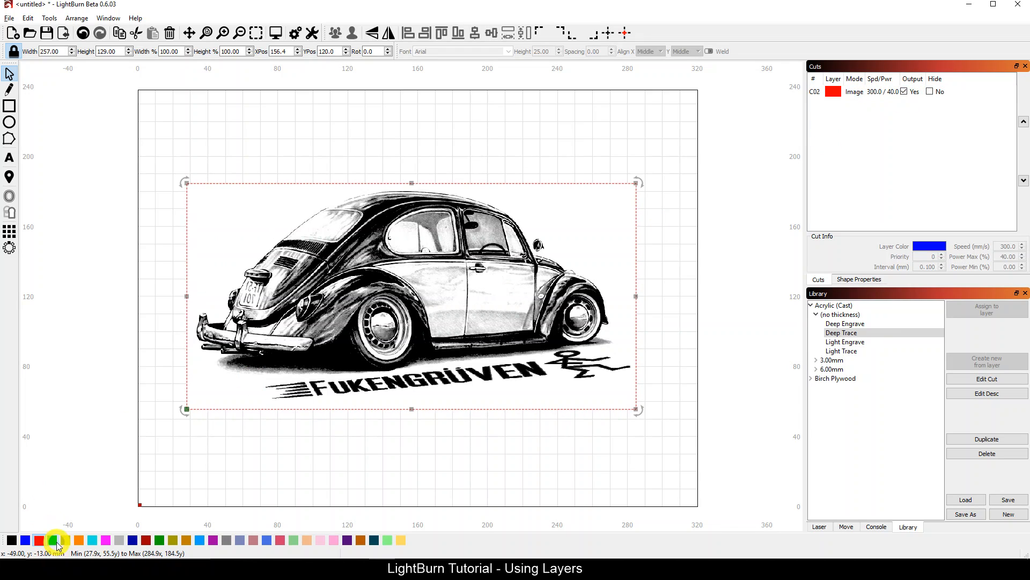
left_click(65, 540)
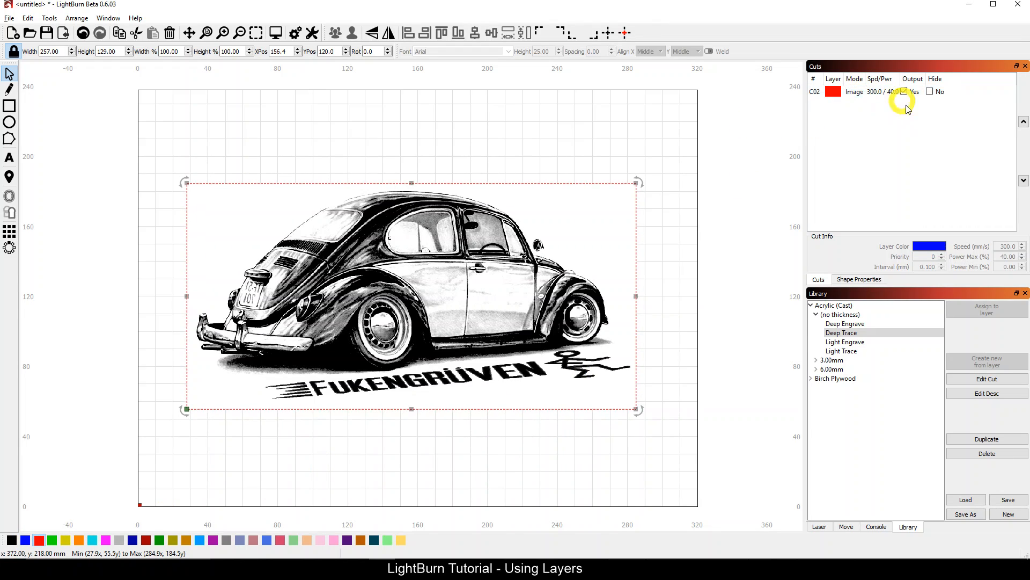
mouse_move(898, 136)
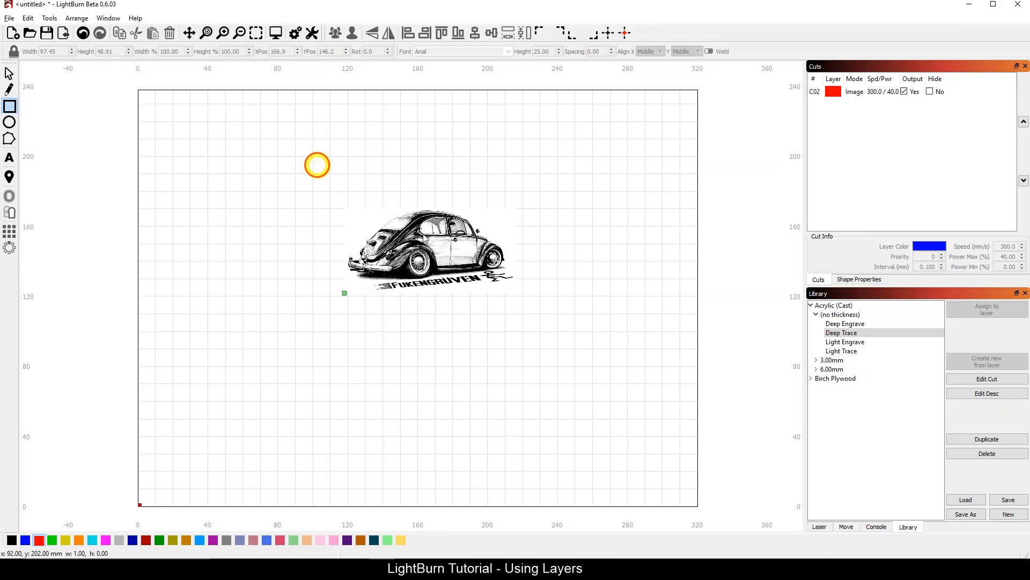
- Draw a rectangle around the Beetle image as a black cut layer and select it in the Cuts list
left_click_drag(317, 165, 567, 348)
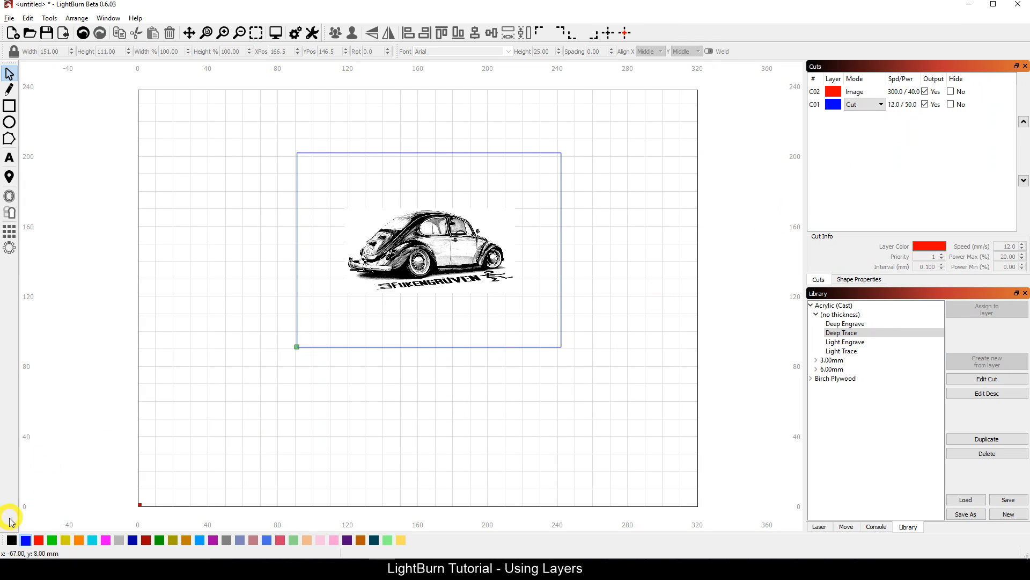
mouse_move(322, 437)
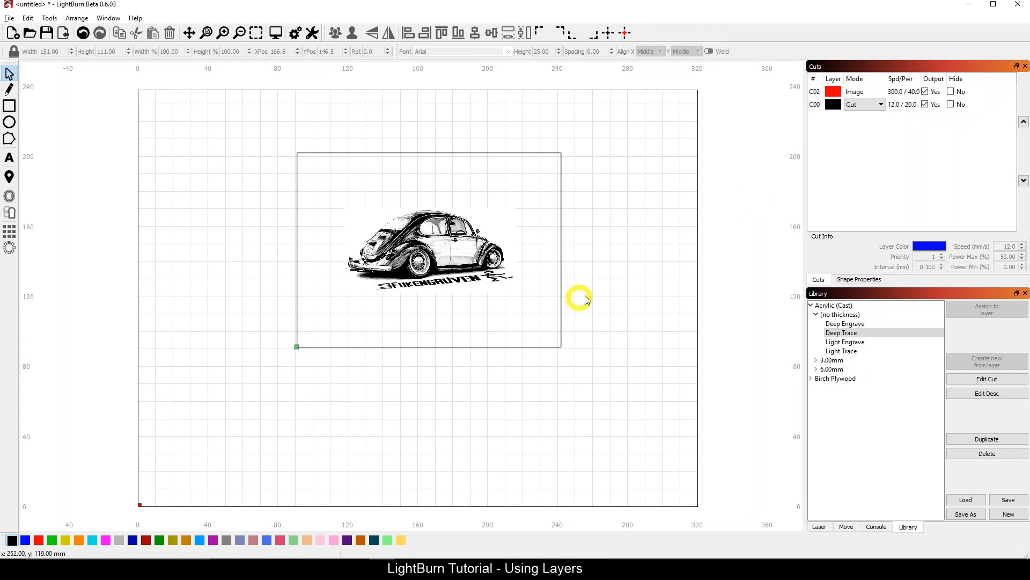
left_click(864, 104)
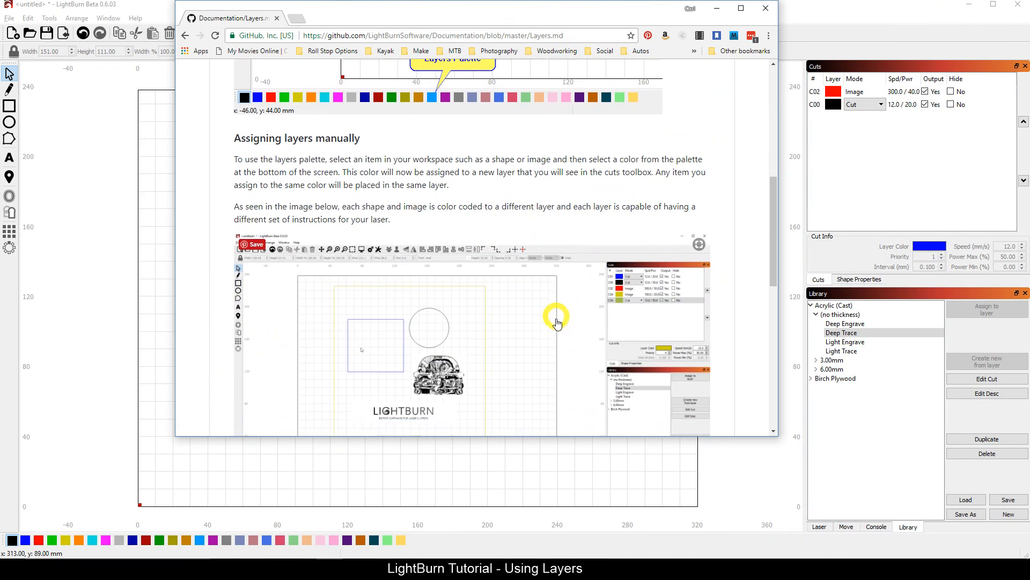
- Scroll the Layers documentation down to the Layer options and Layer memory sections
scroll("down", 3)
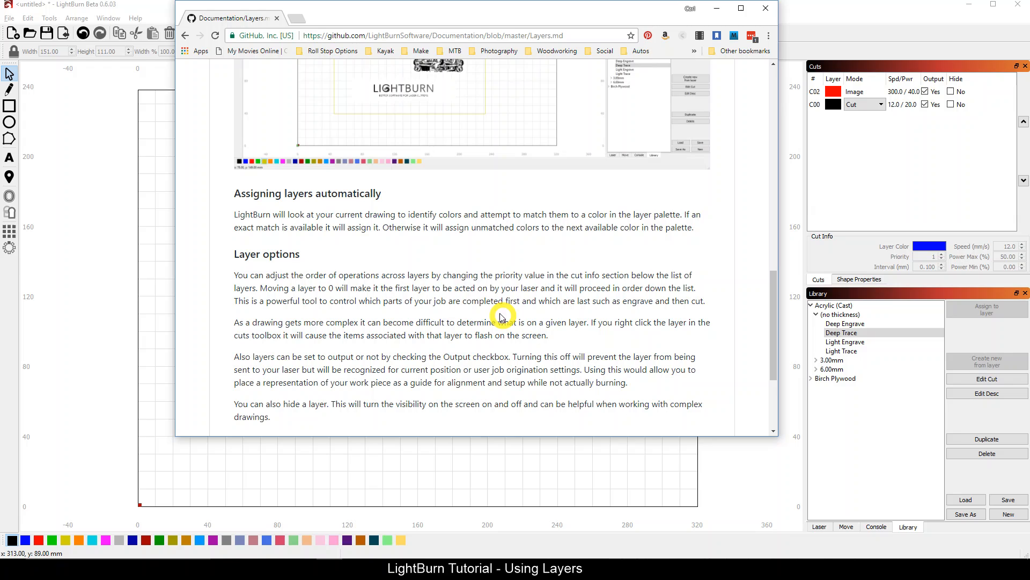
scroll("down", 3)
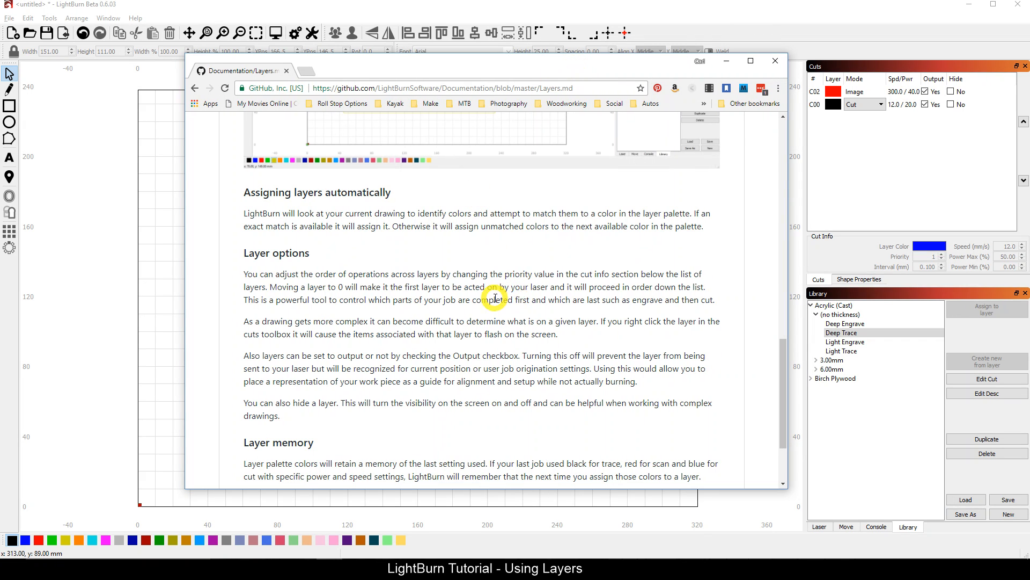
mouse_move(496, 61)
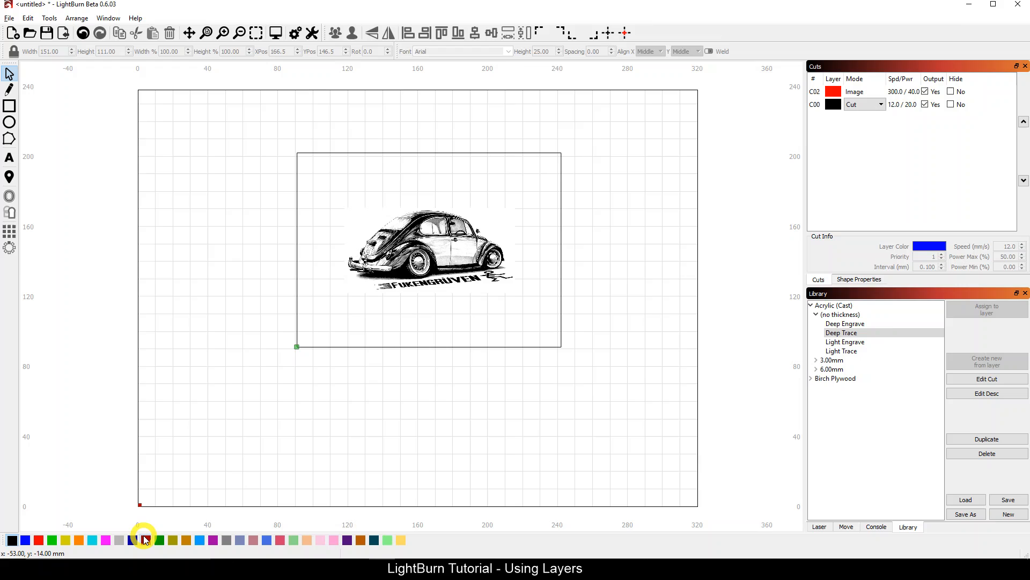
mouse_move(118, 546)
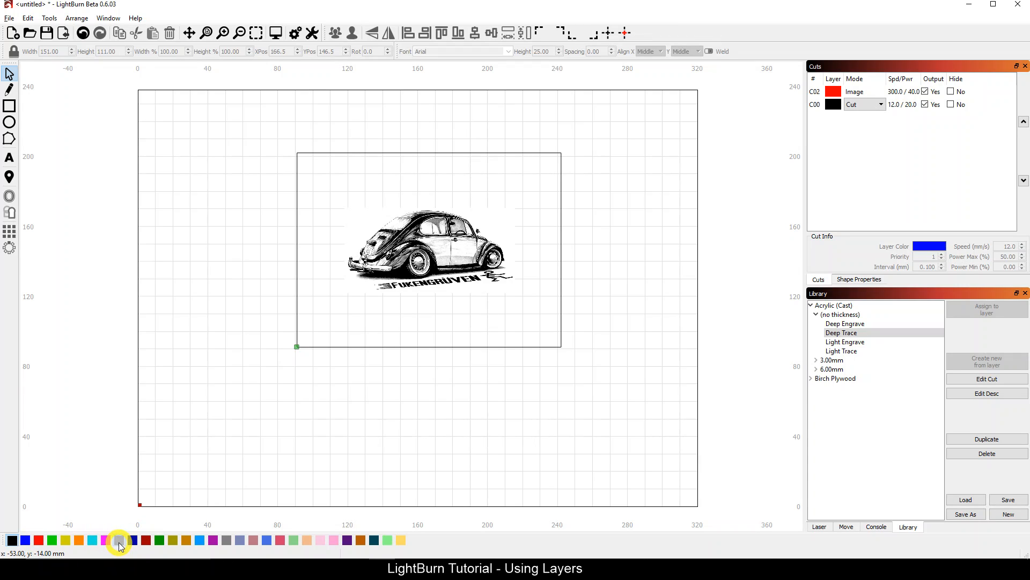
mouse_move(118, 541)
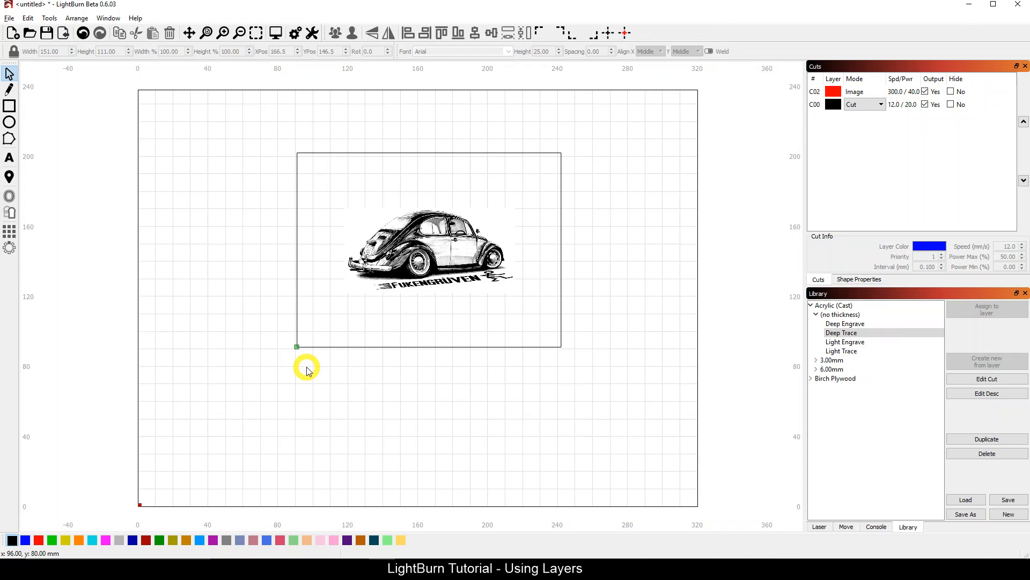
mouse_move(466, 374)
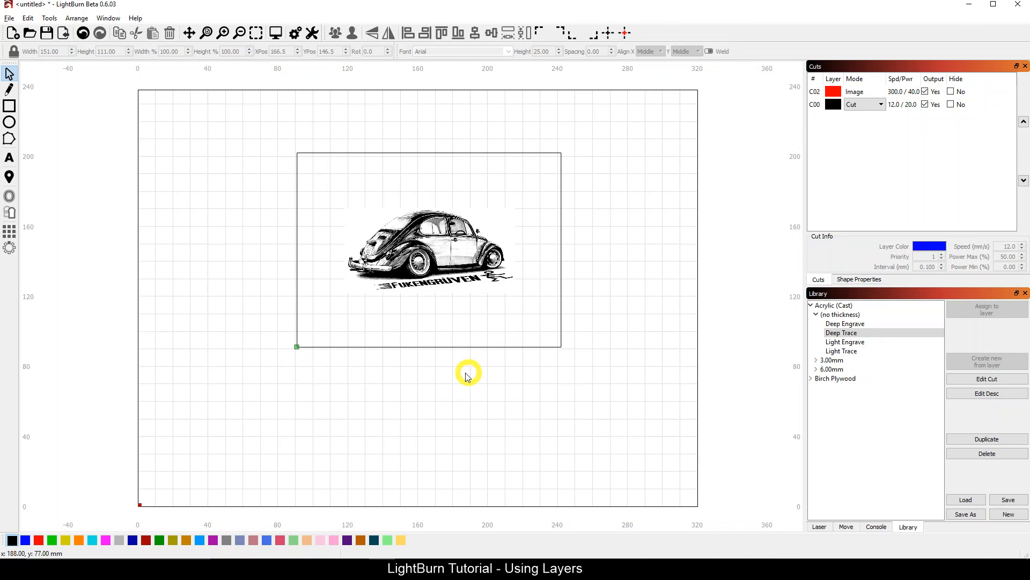